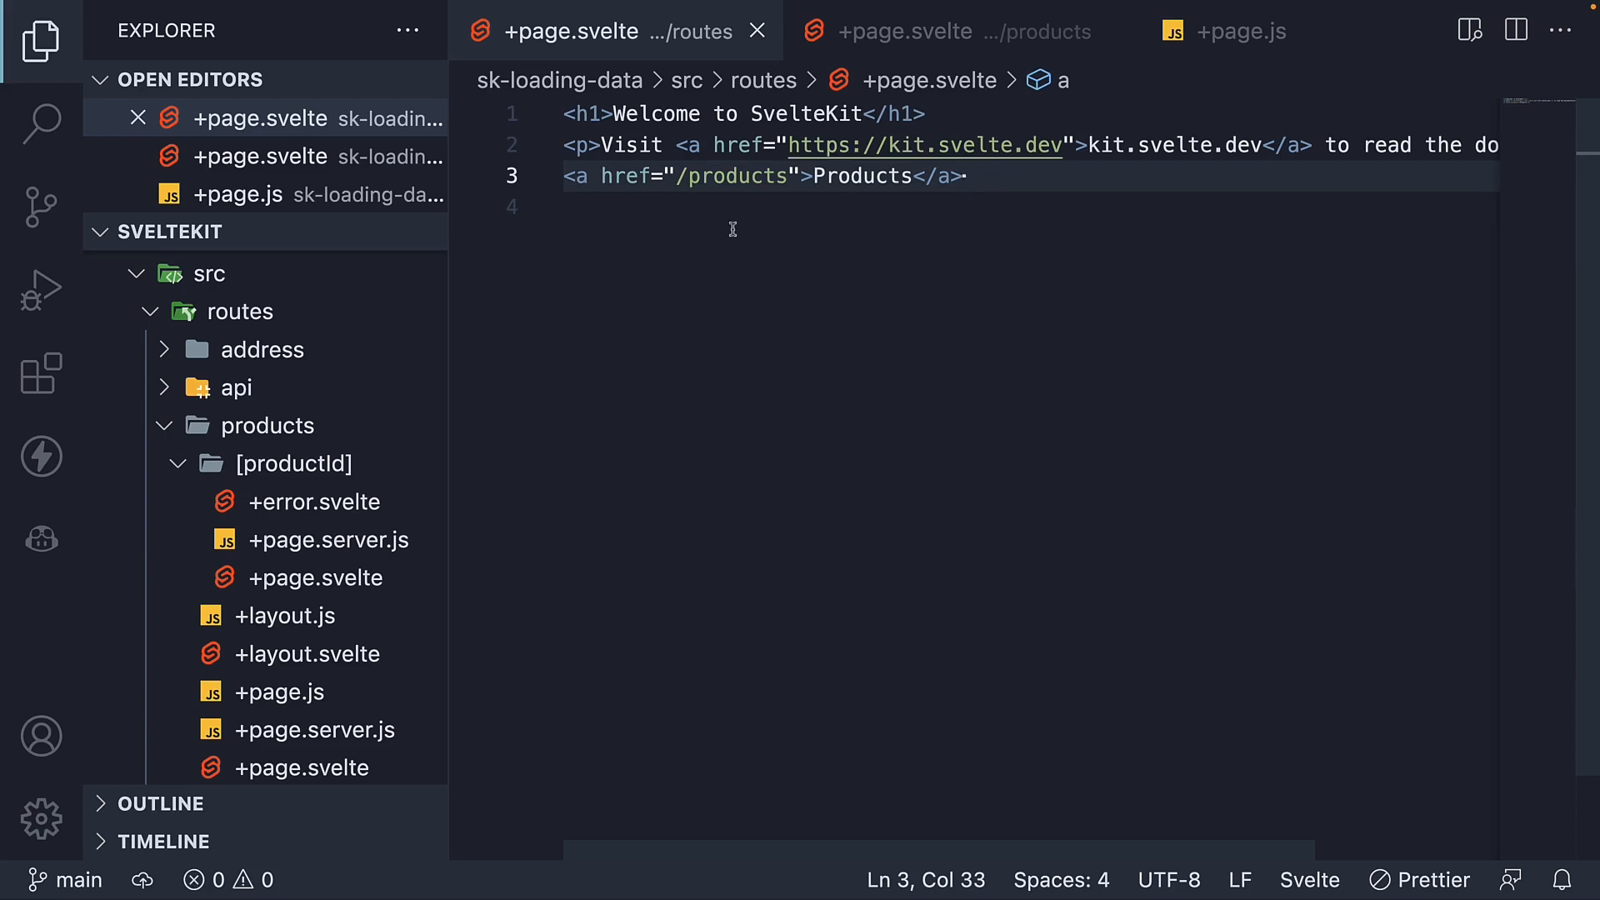
# - Review the products page markup, then bring up the products route's +page.js load function
pyautogui.click(959, 176)
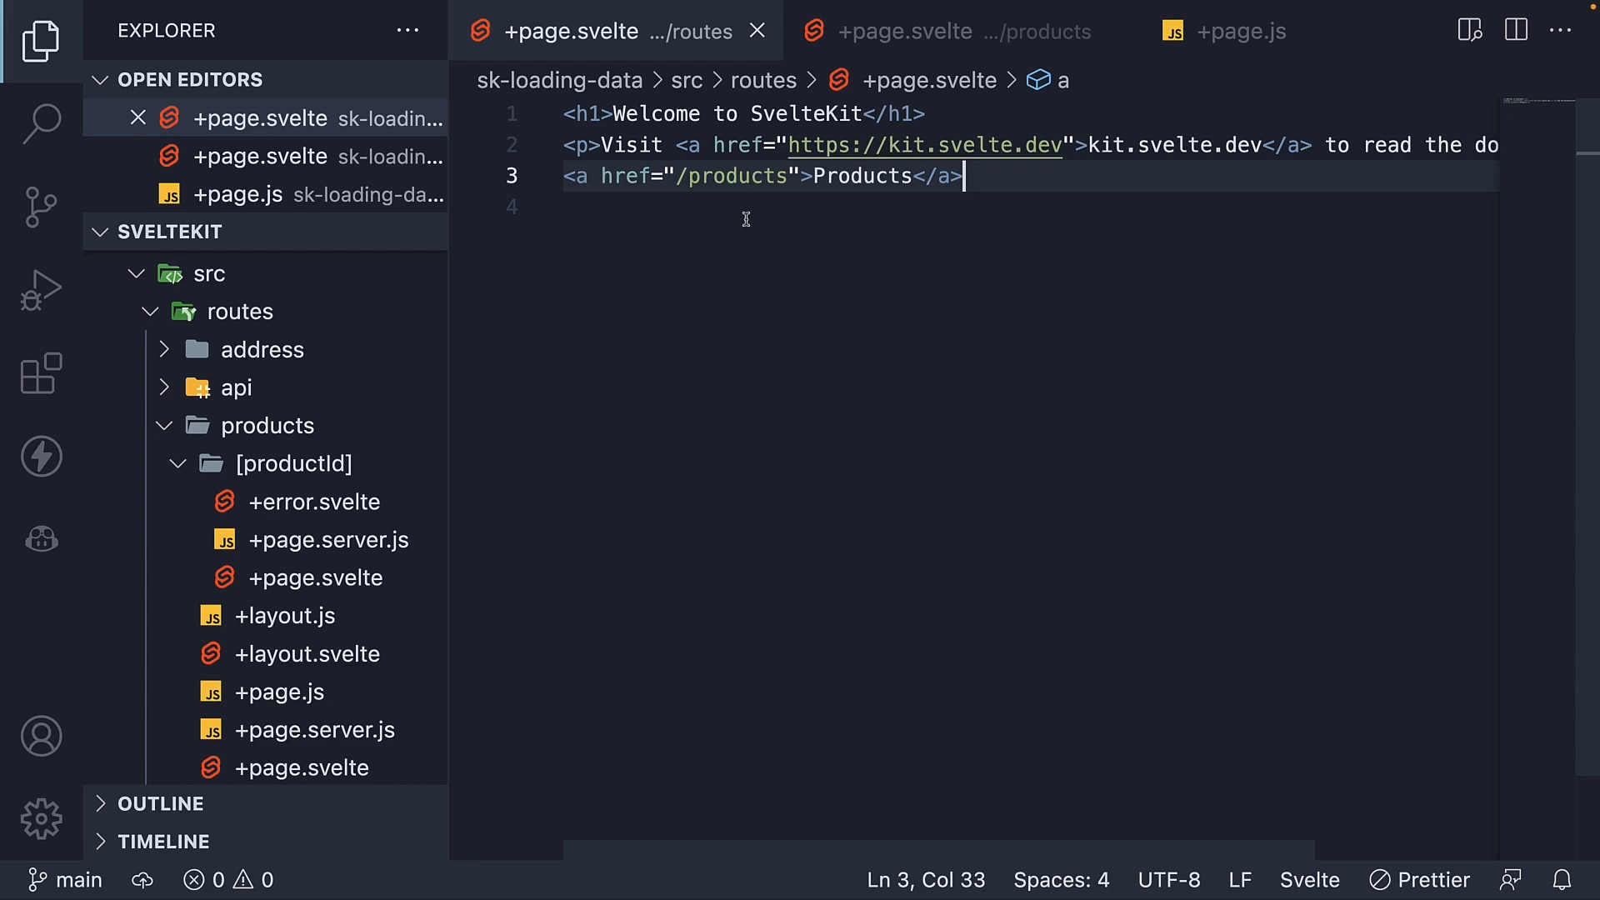
pyautogui.moveTo(749, 217)
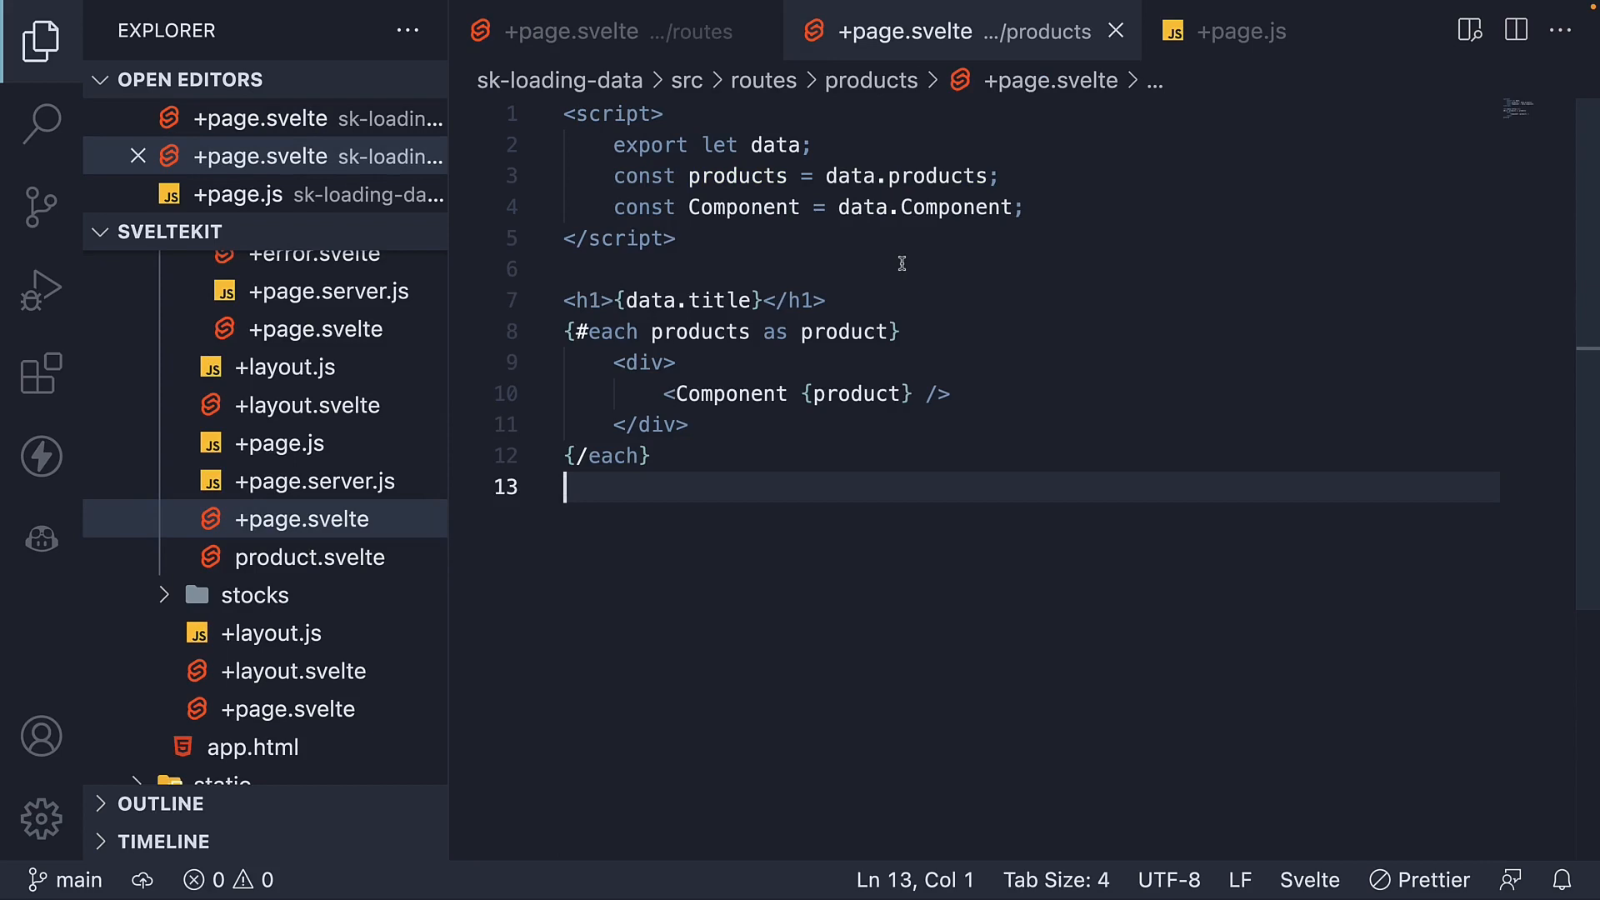
pyautogui.click(1237, 30)
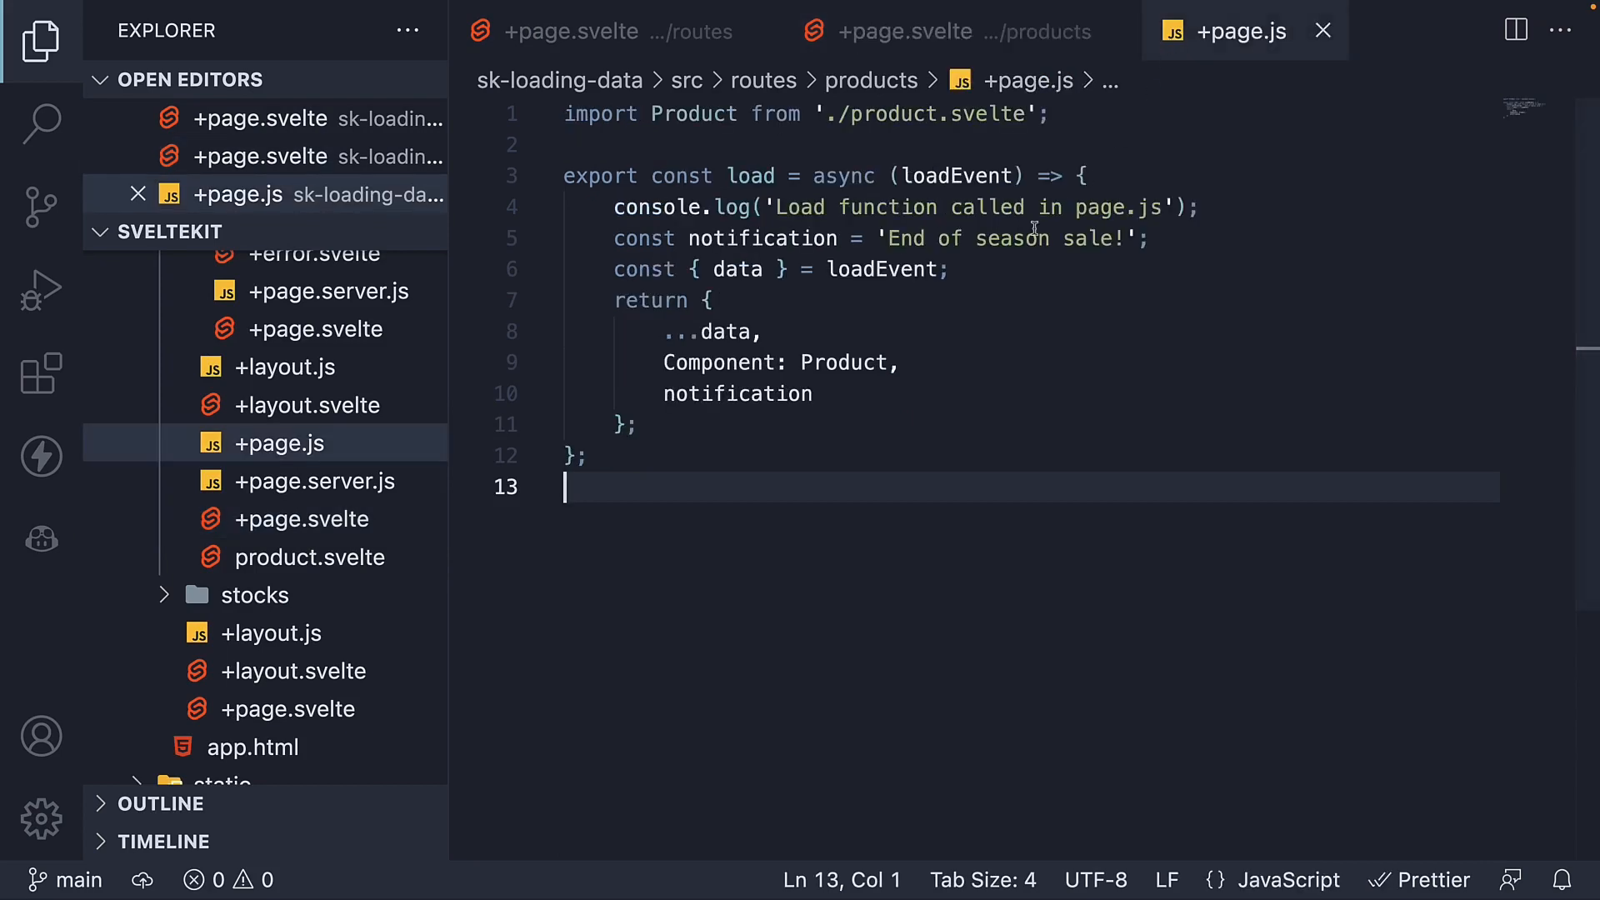
pyautogui.moveTo(887, 269)
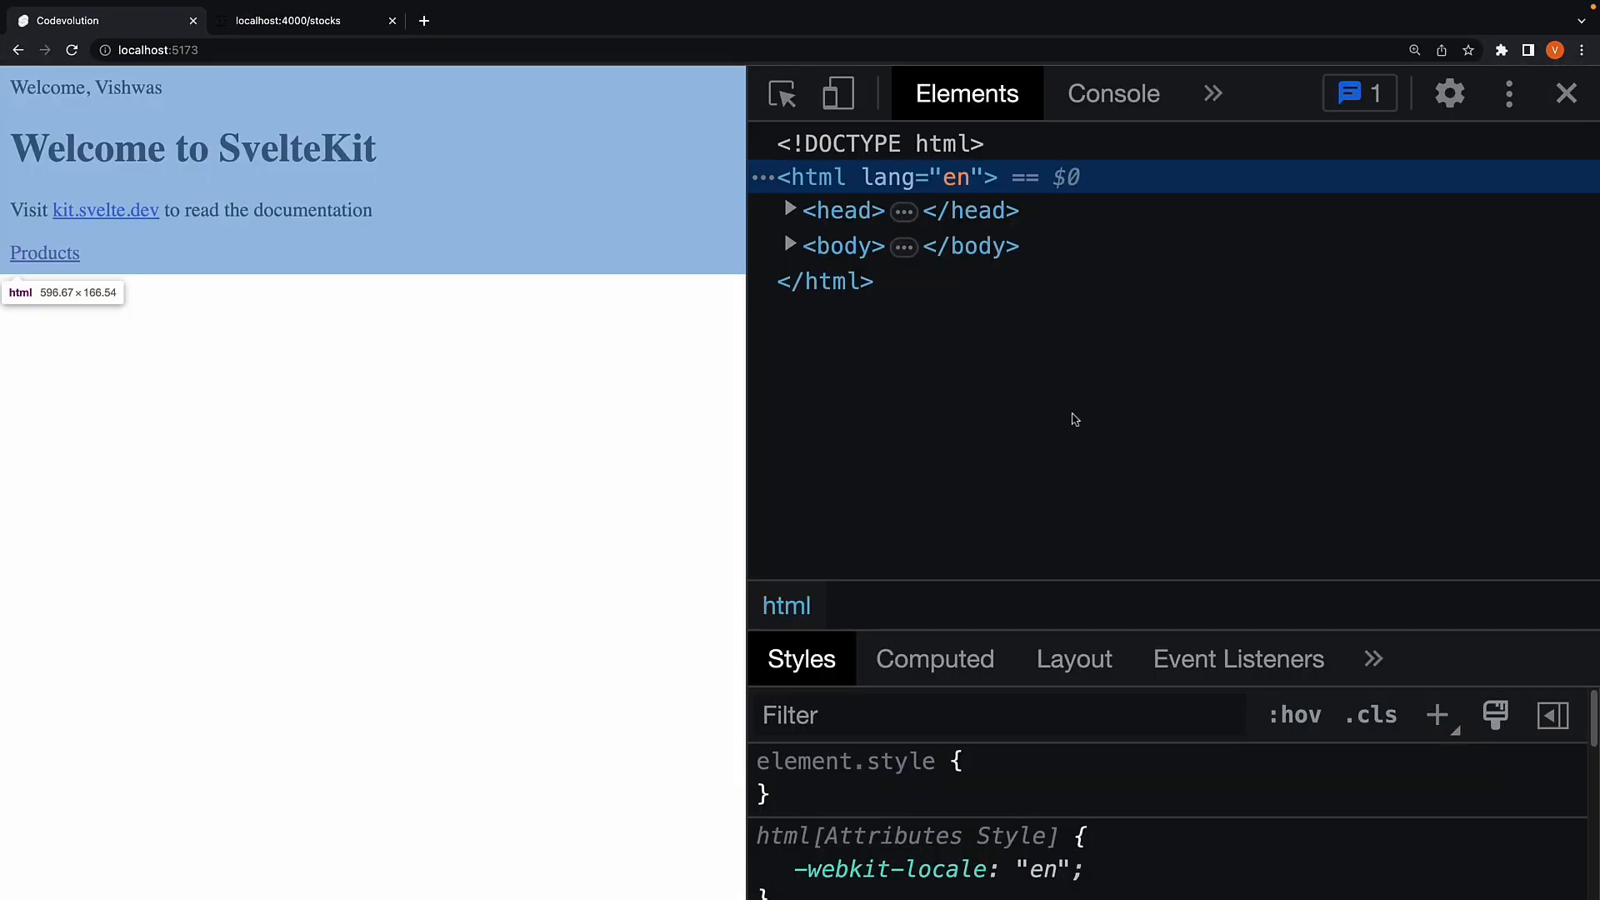
pyautogui.moveTo(1183, 183)
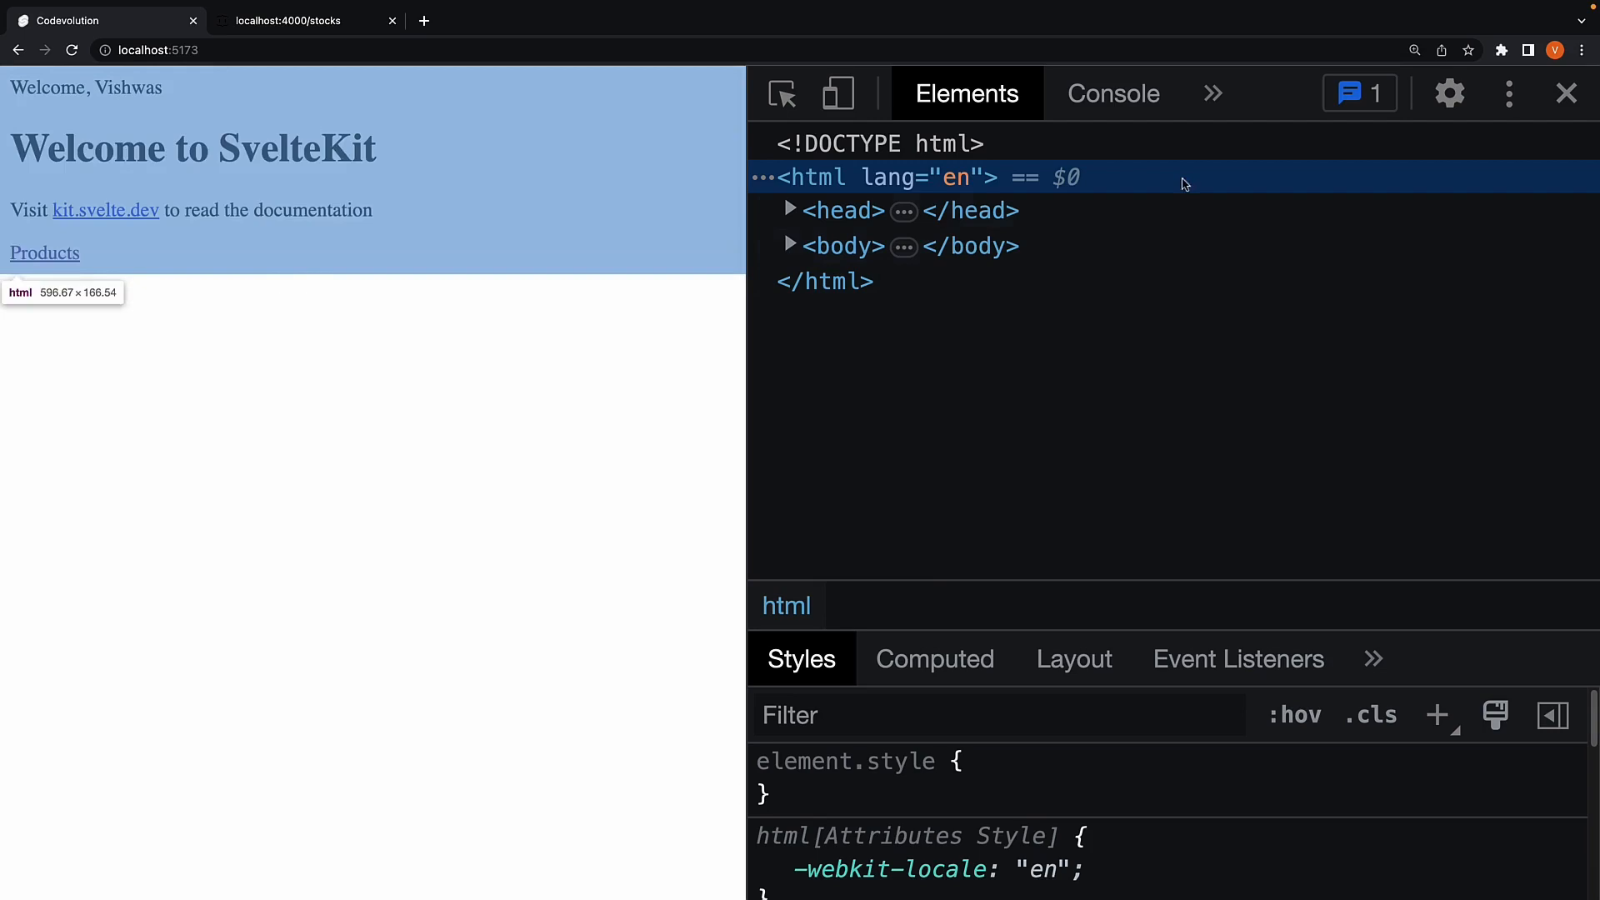
# - Show DevTools network activity and follow the Products link from the home page
pyautogui.click(1114, 93)
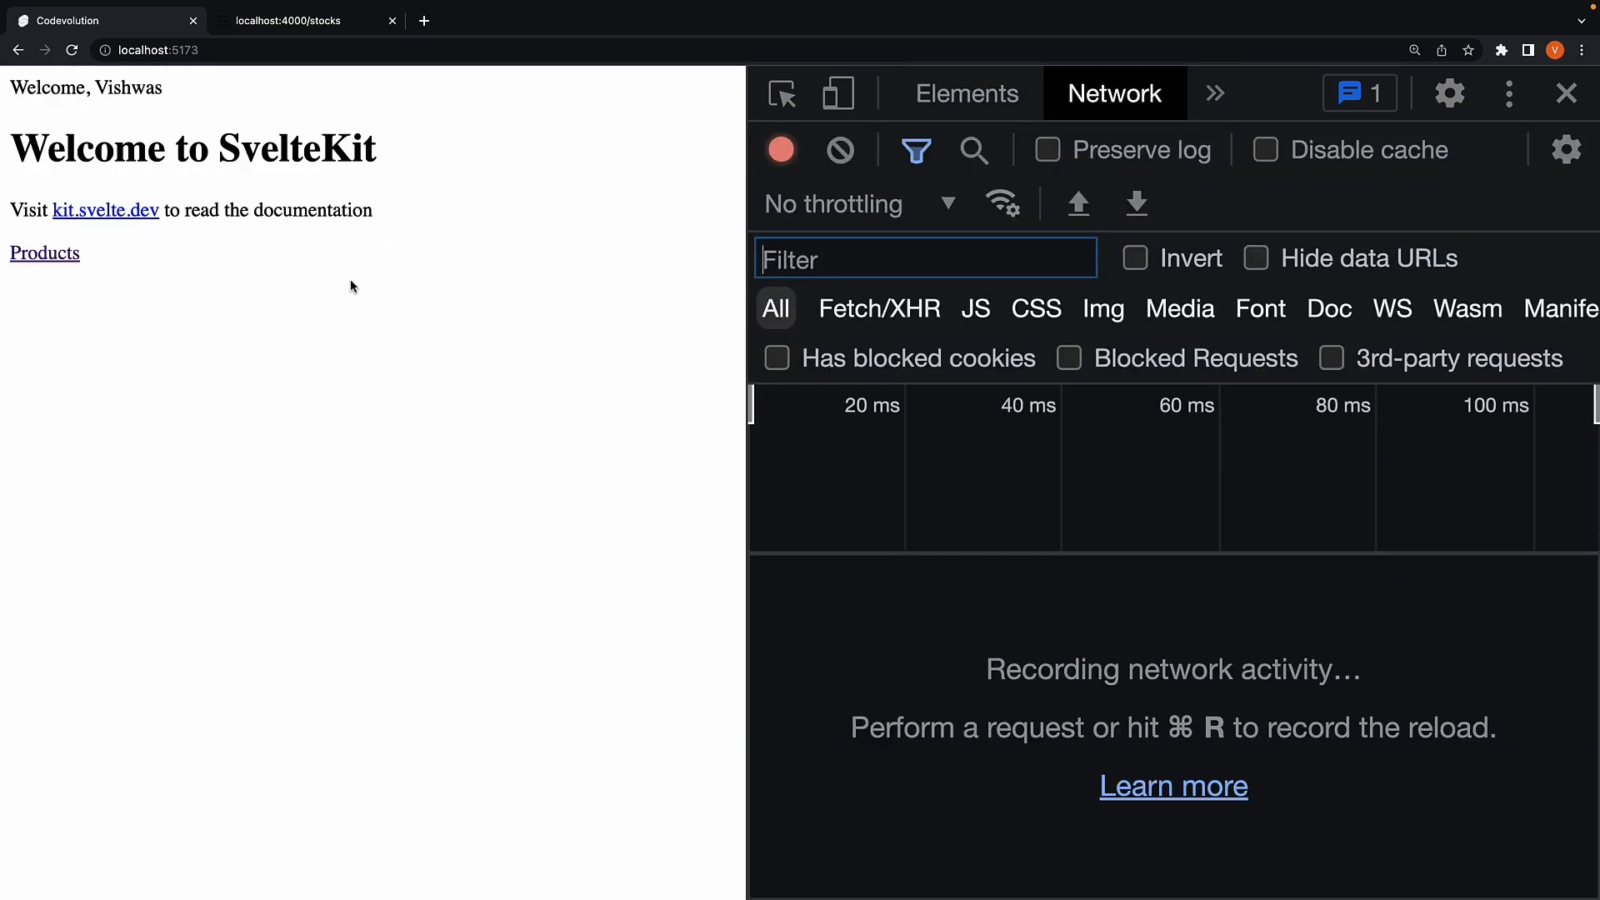
pyautogui.moveTo(90, 287)
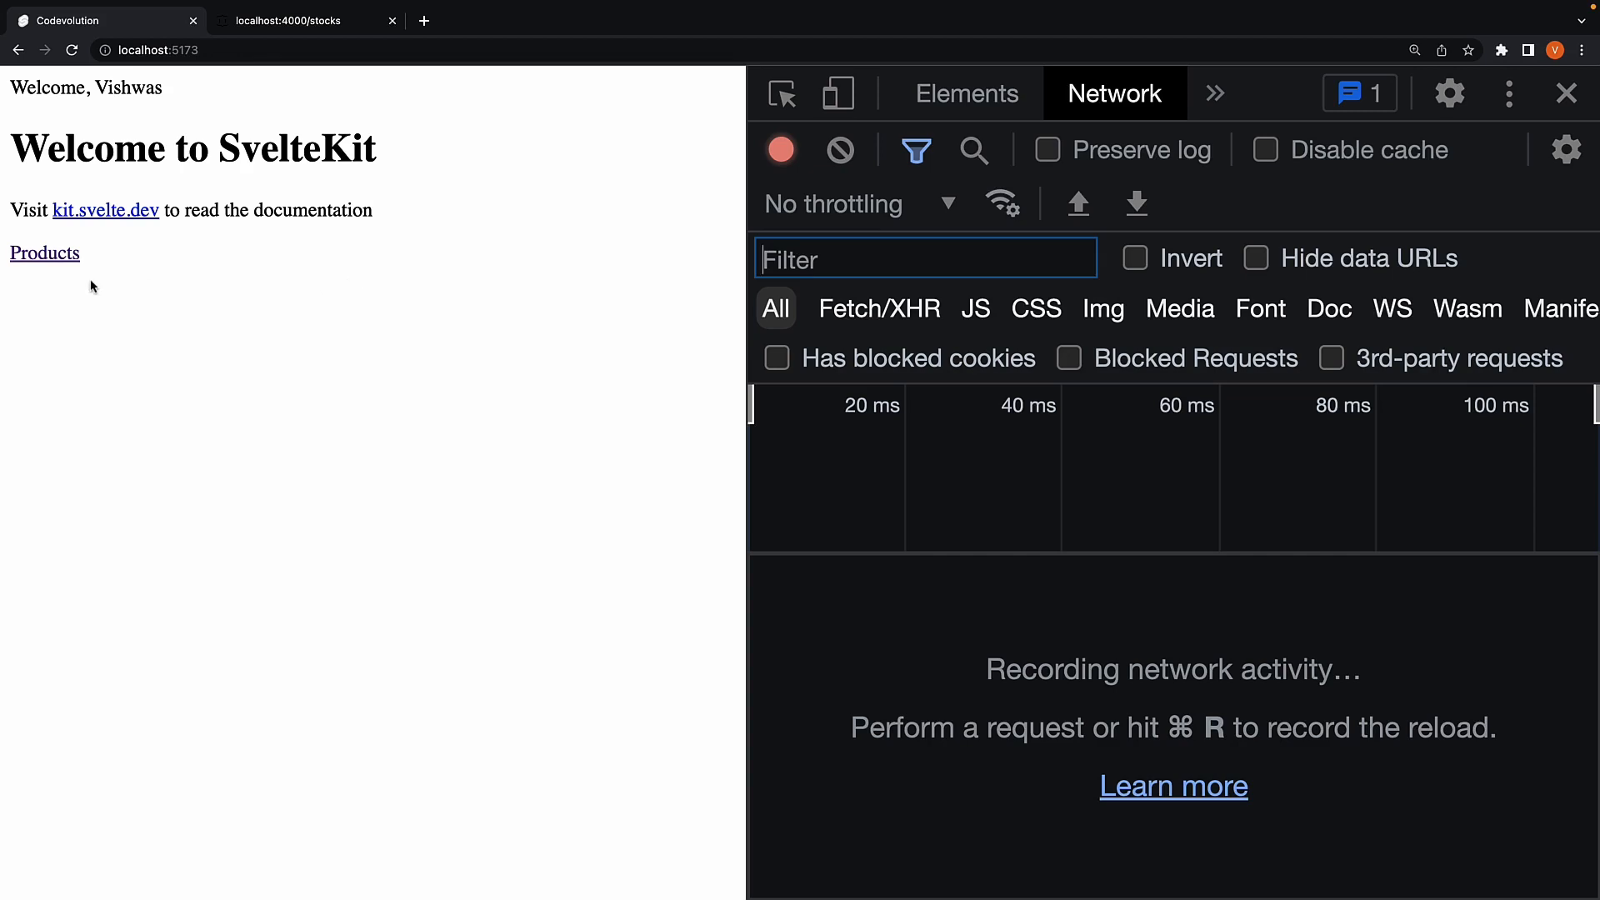
pyautogui.click(44, 254)
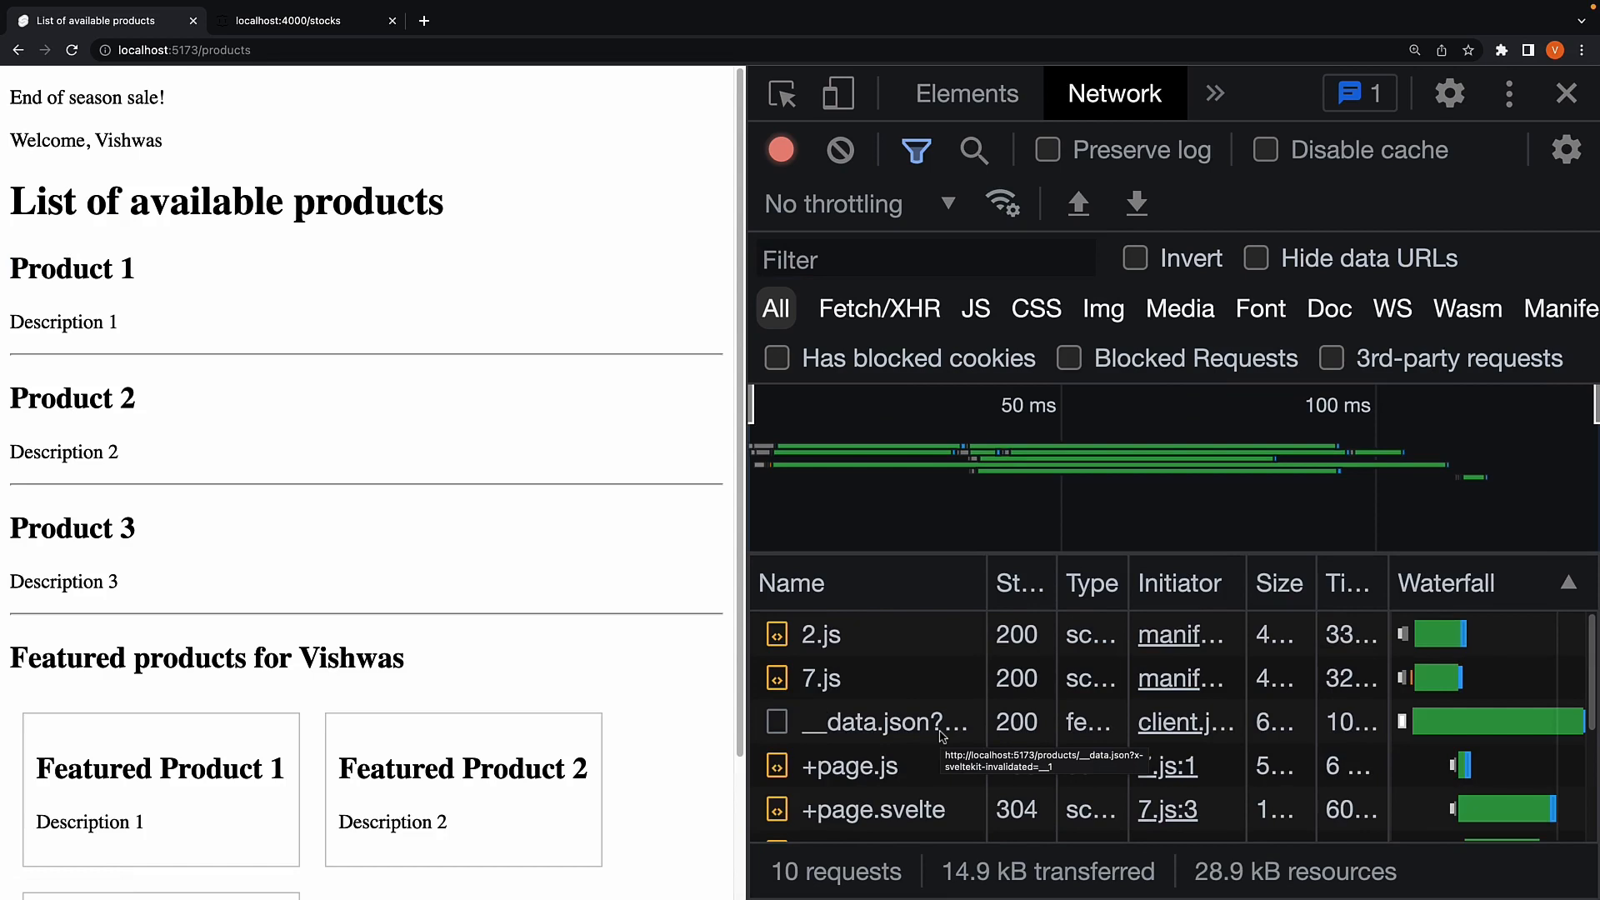
# - Inspect the responses of the __data.json, +page.svelte and +page.js requests
pyautogui.click(878, 722)
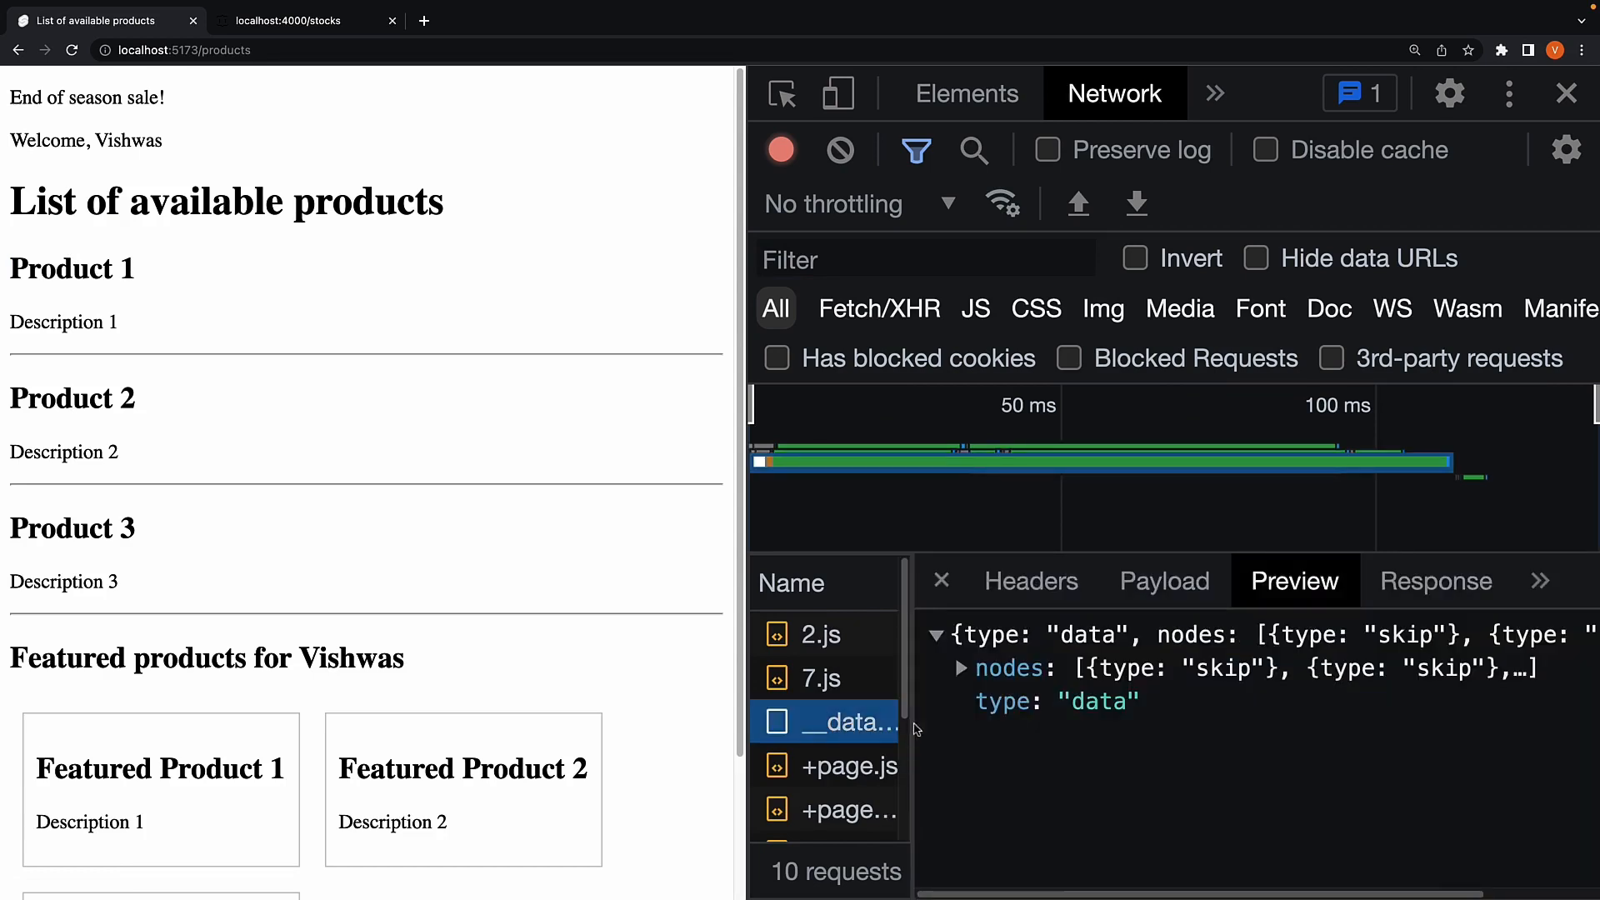
pyautogui.click(959, 669)
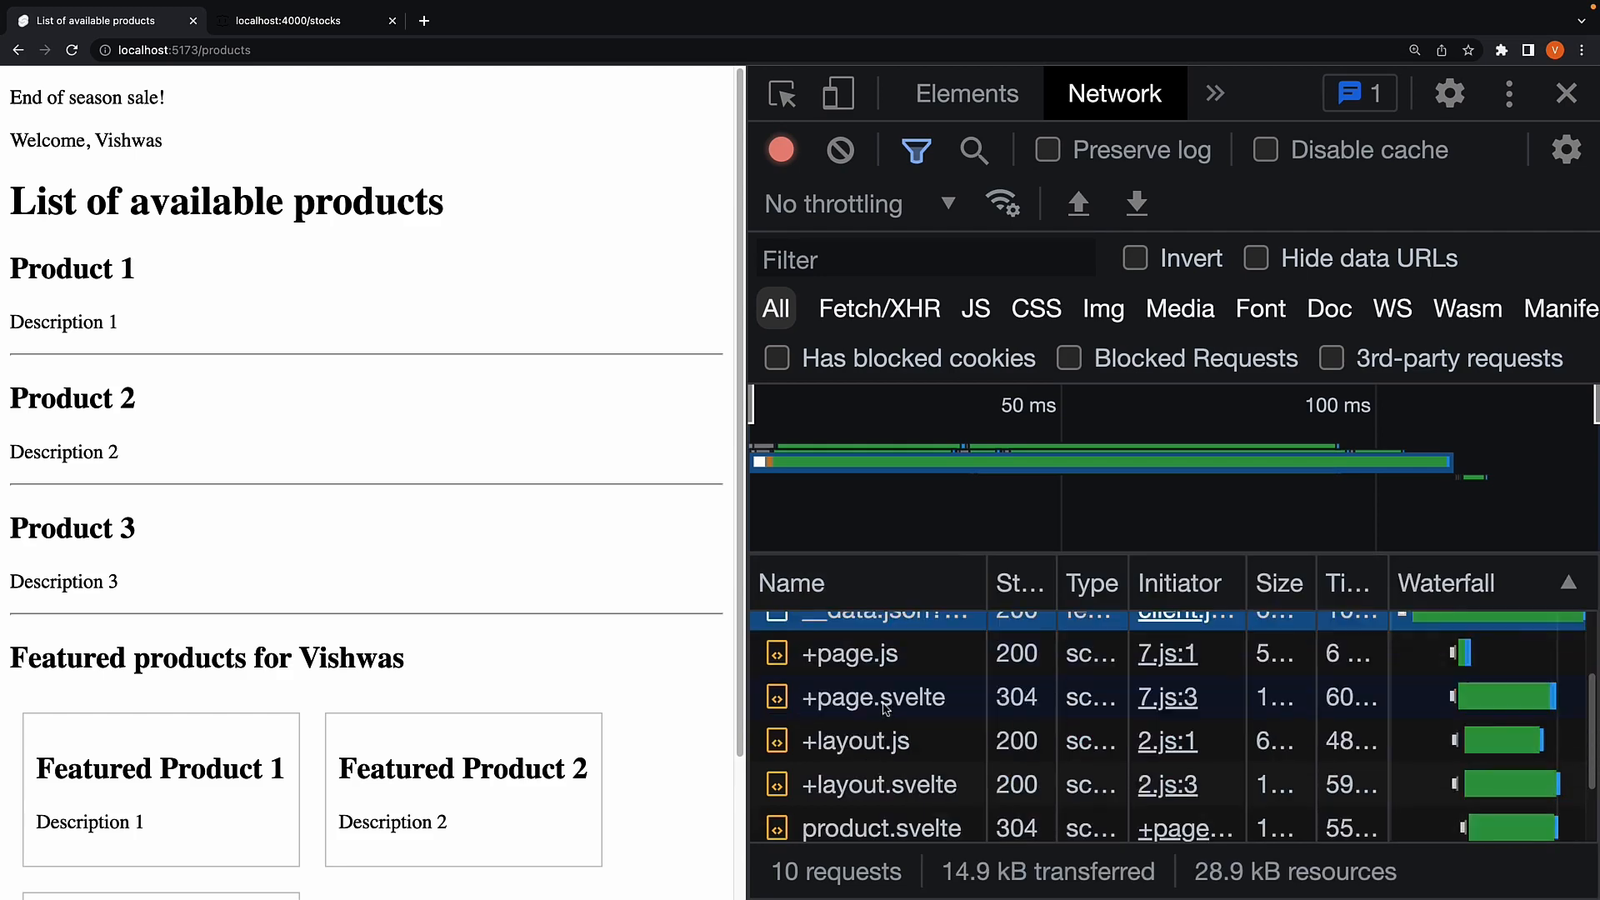
pyautogui.click(872, 697)
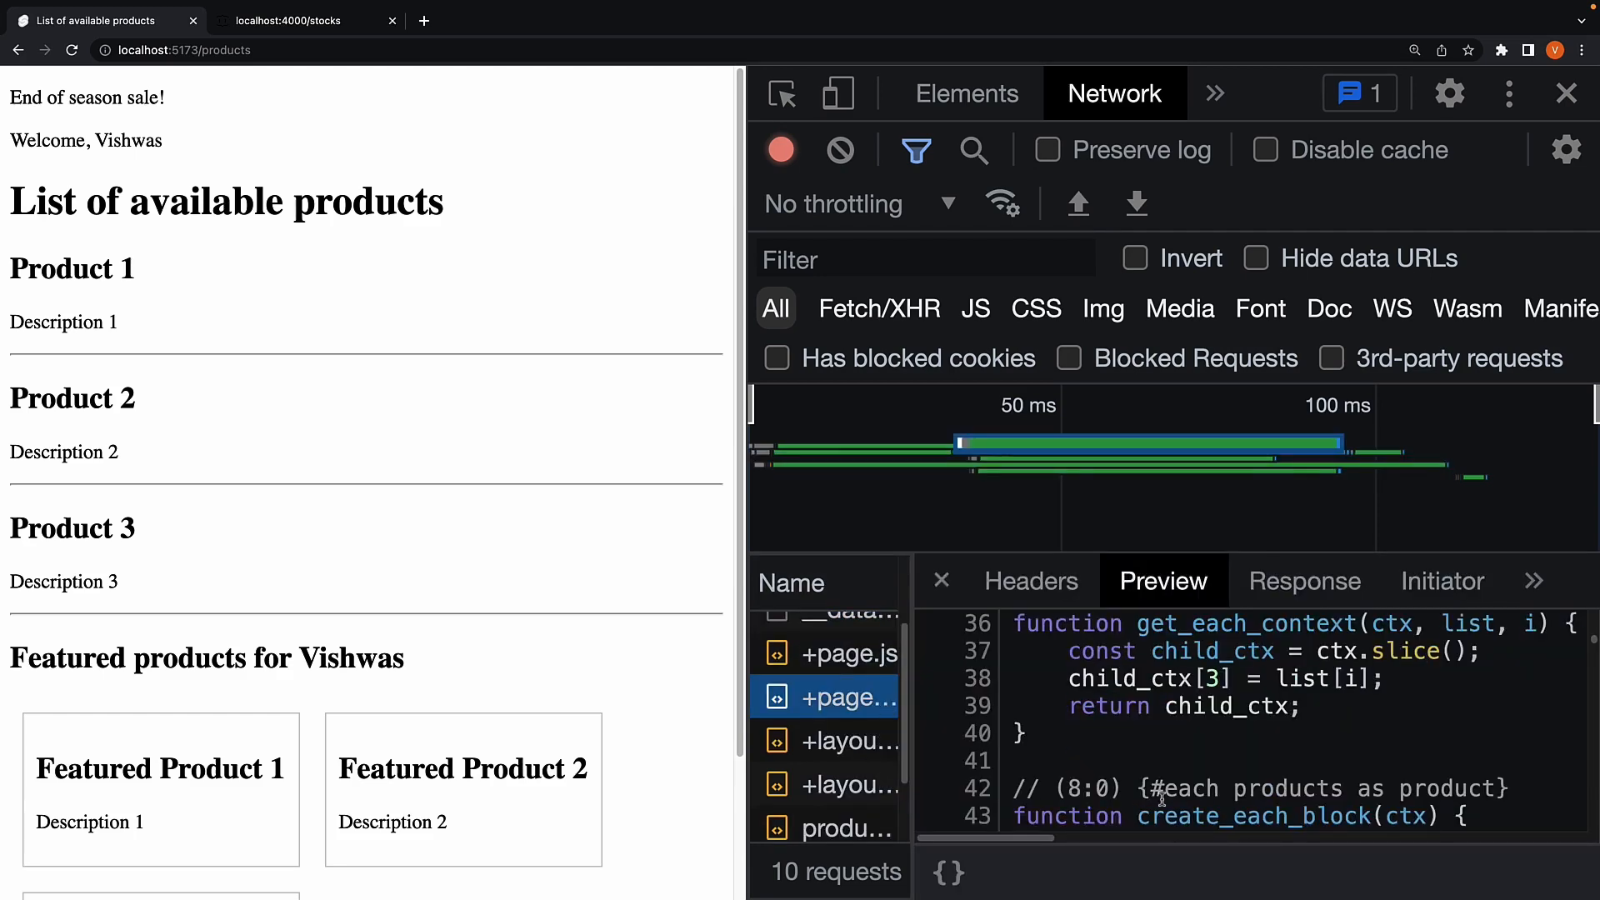
pyautogui.scroll(-3)
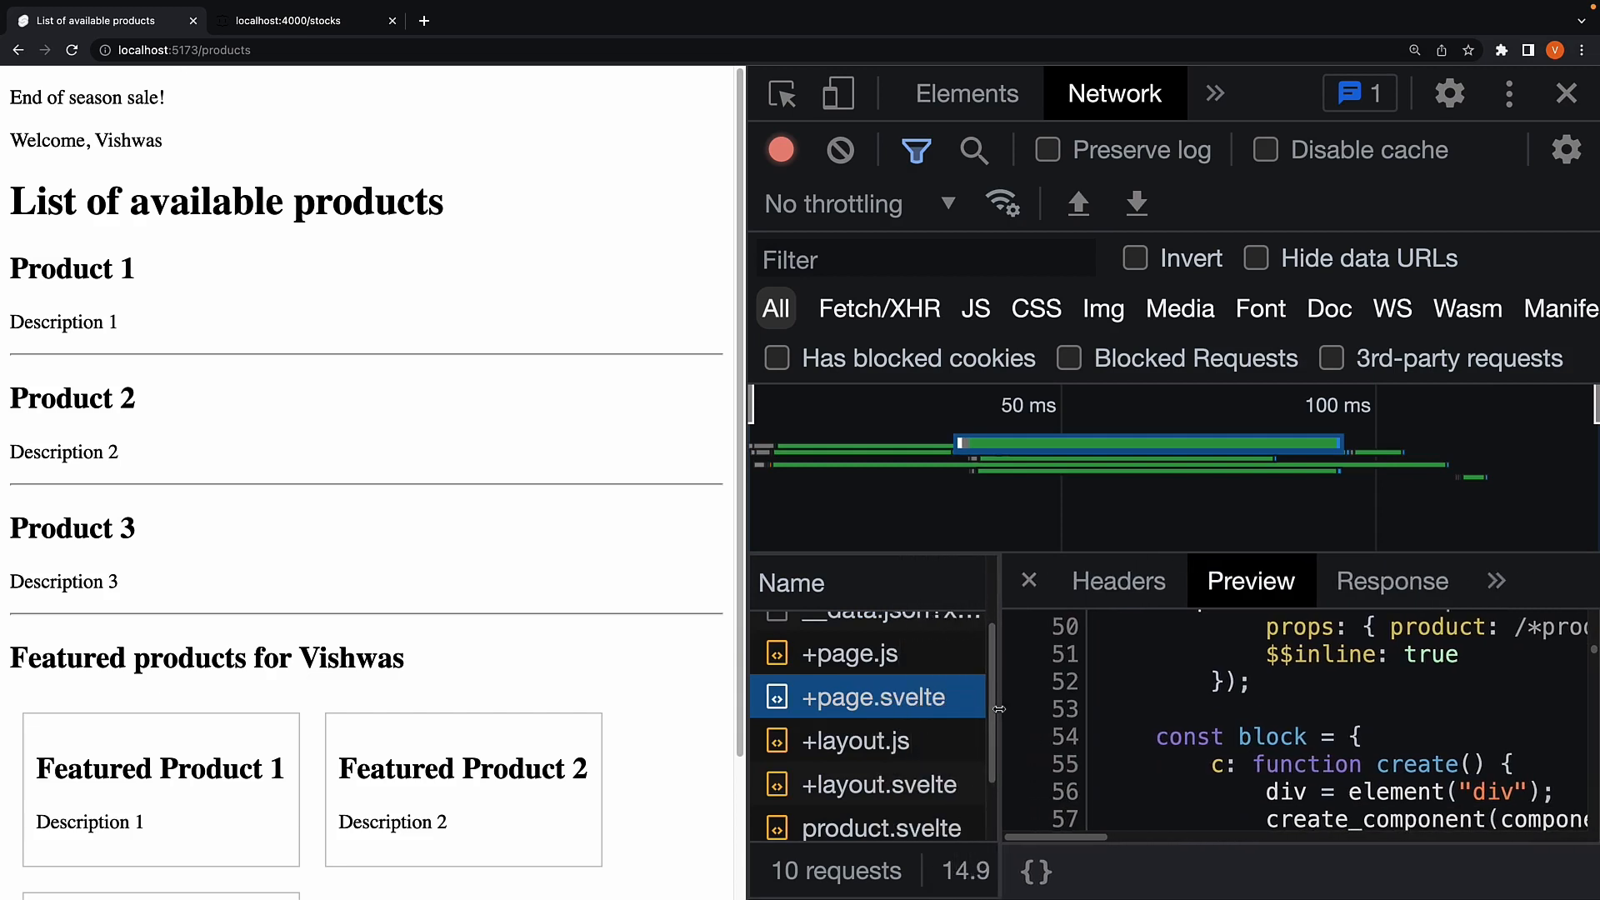
pyautogui.click(860, 652)
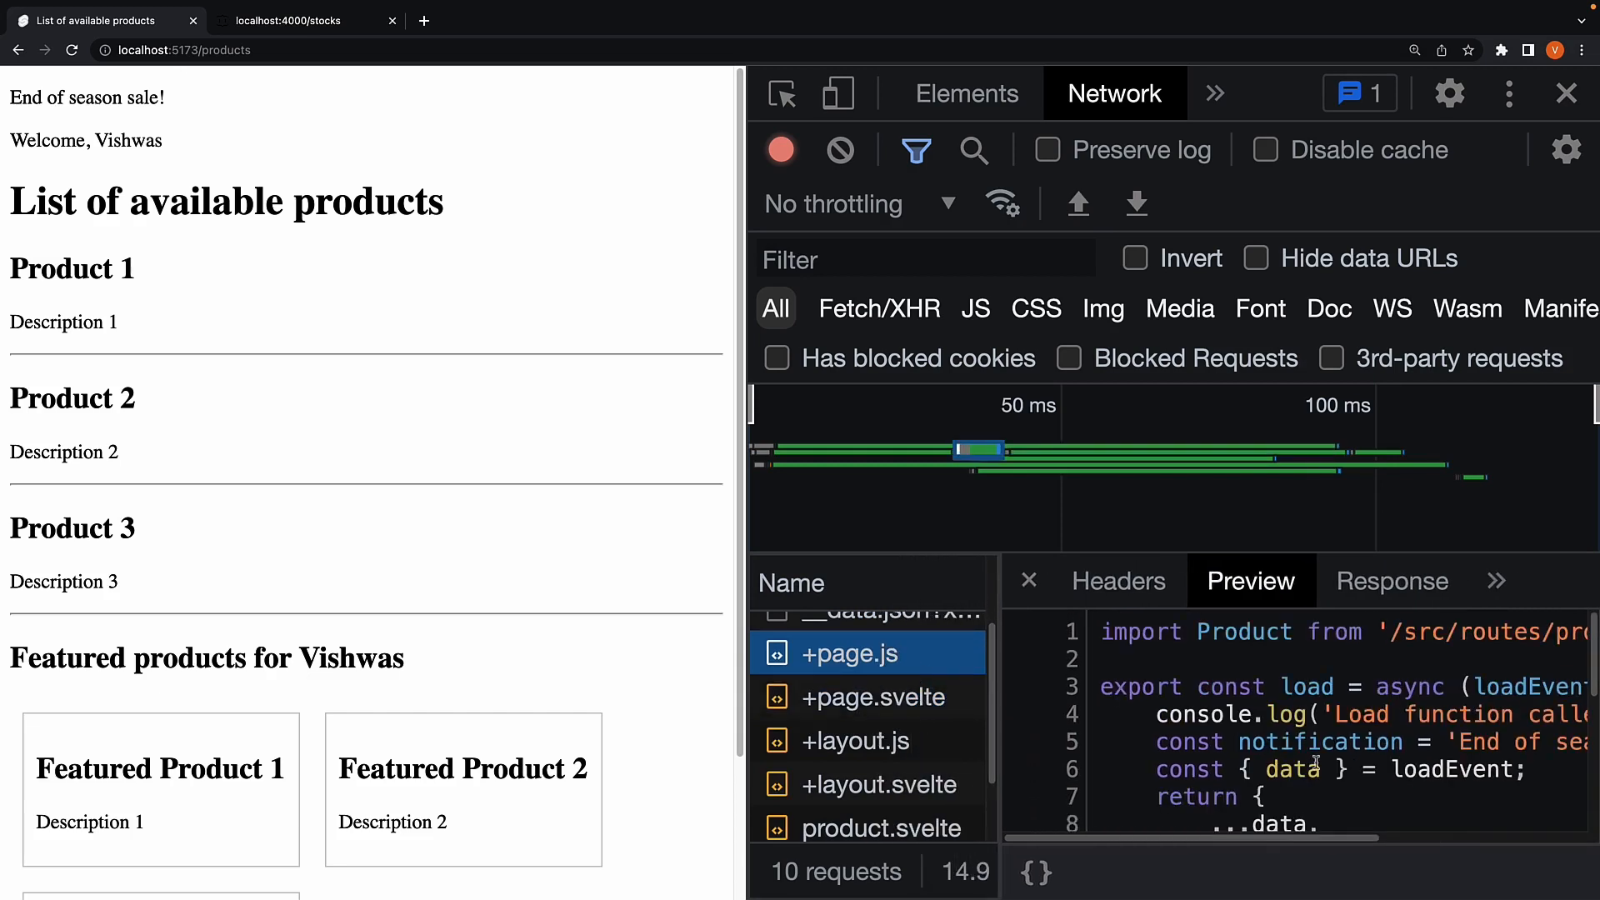
pyautogui.scroll(-3)
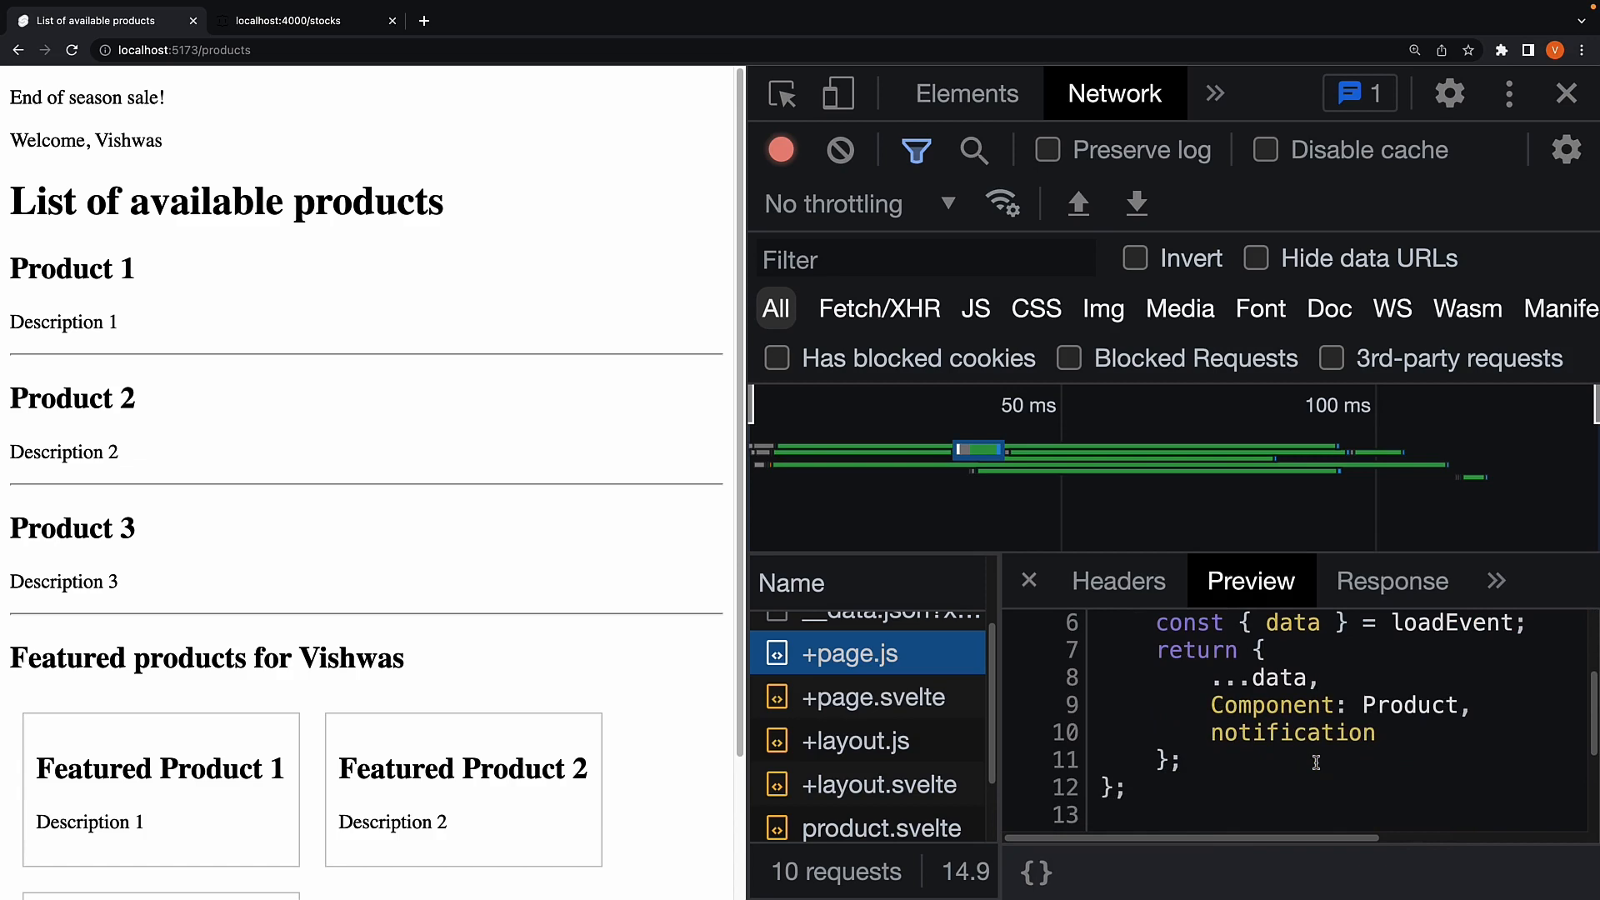
# - Inspect the +layout.svelte and +layout.js responses, ending on the next request
pyautogui.click(868, 783)
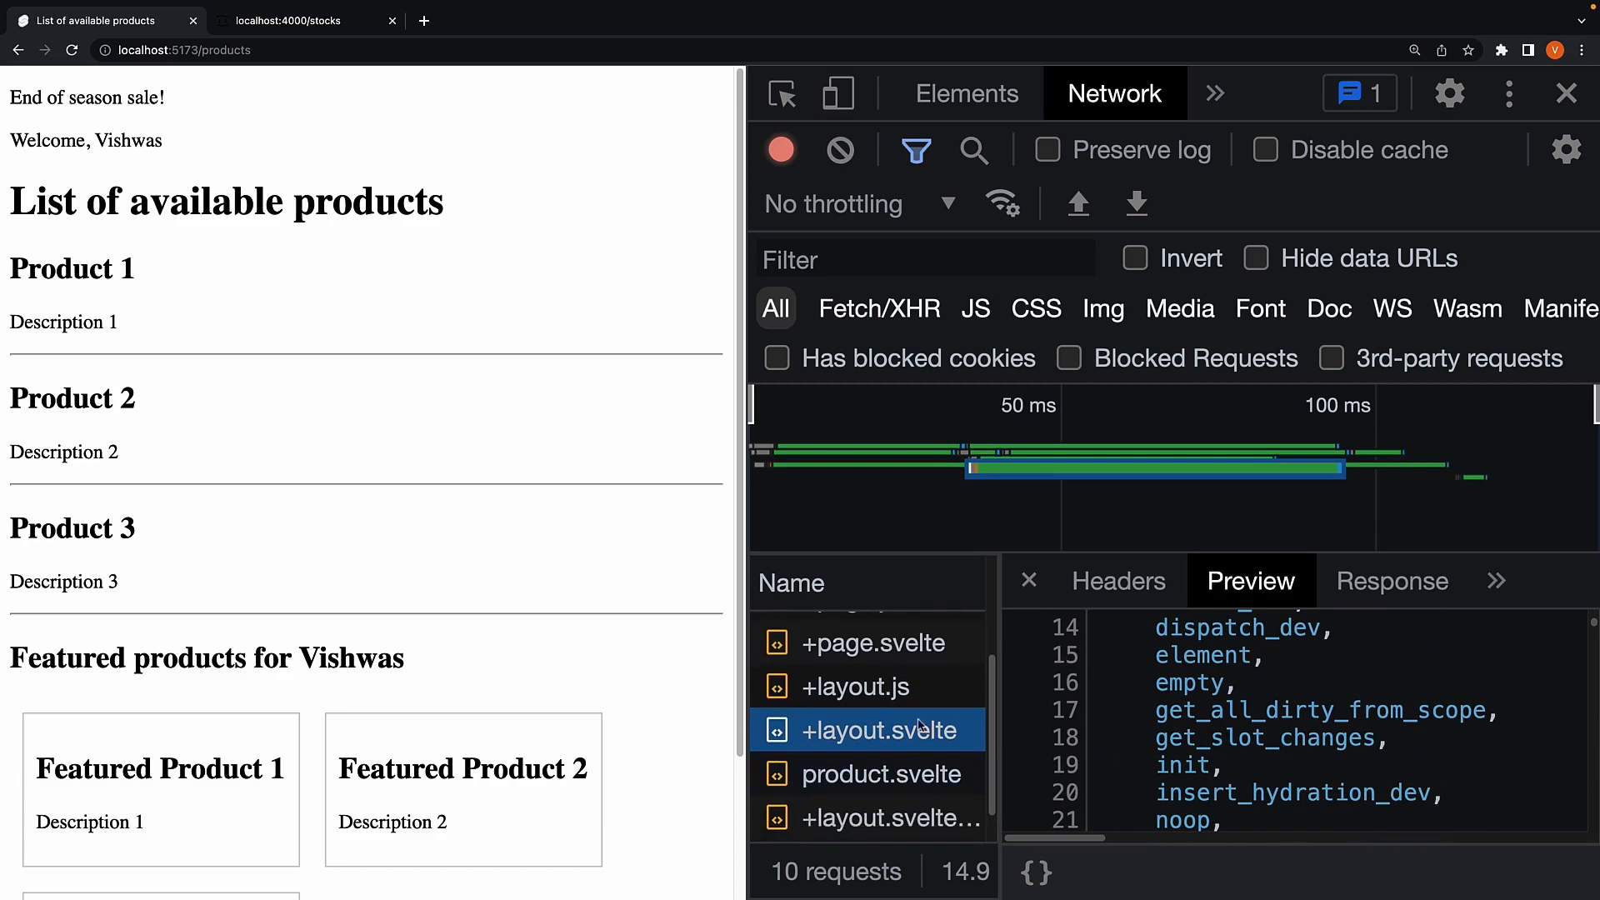
pyautogui.click(860, 686)
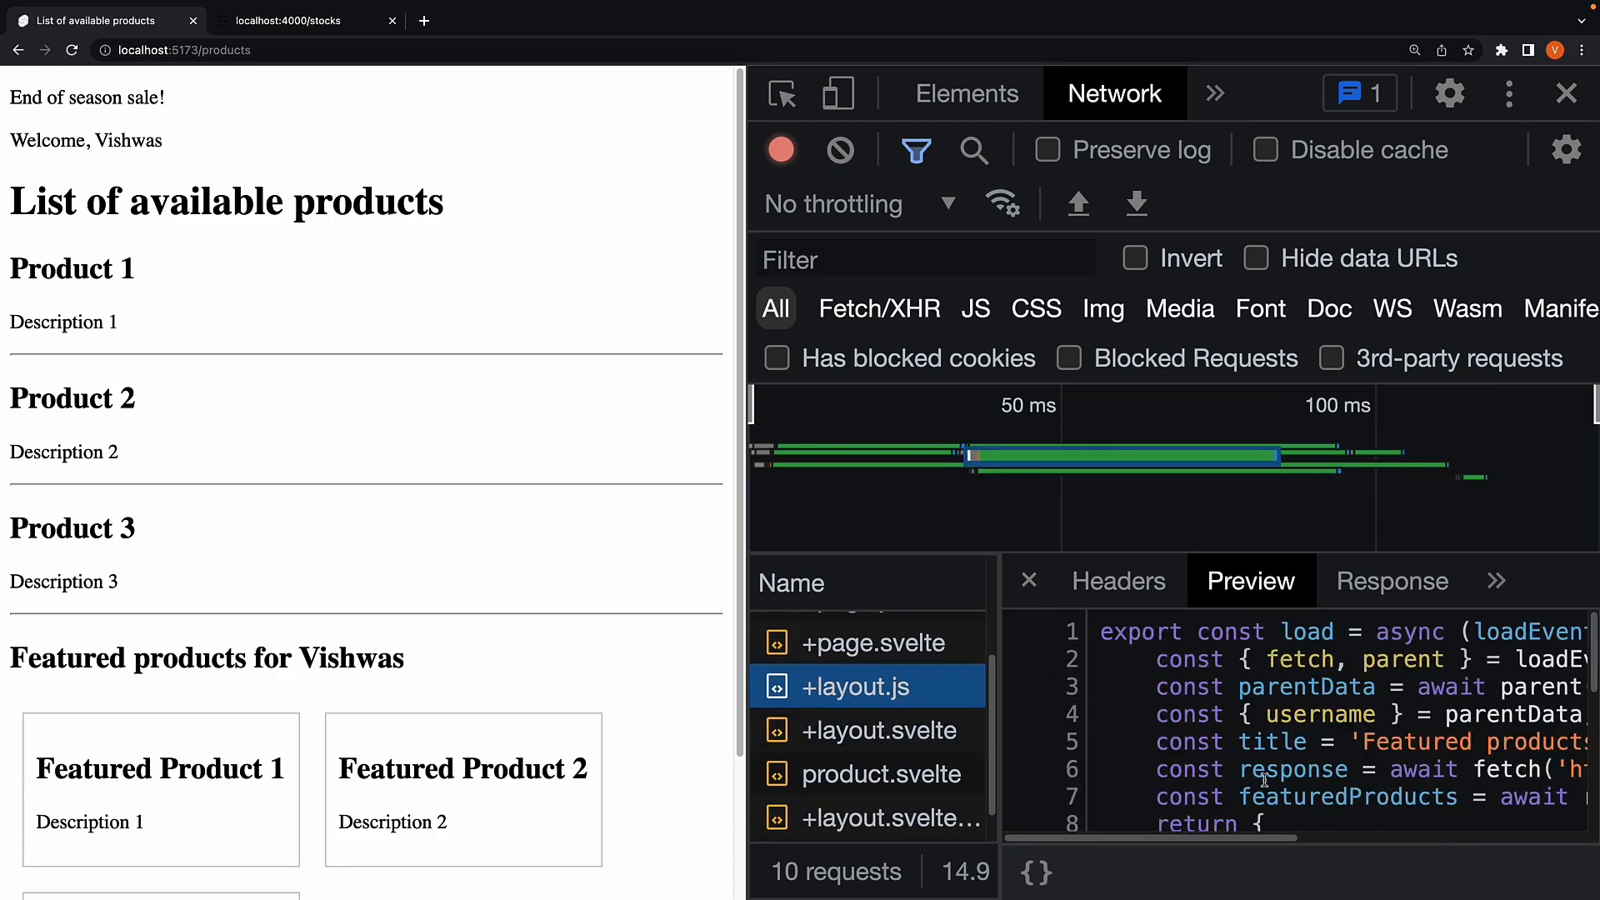
pyautogui.scroll(-3)
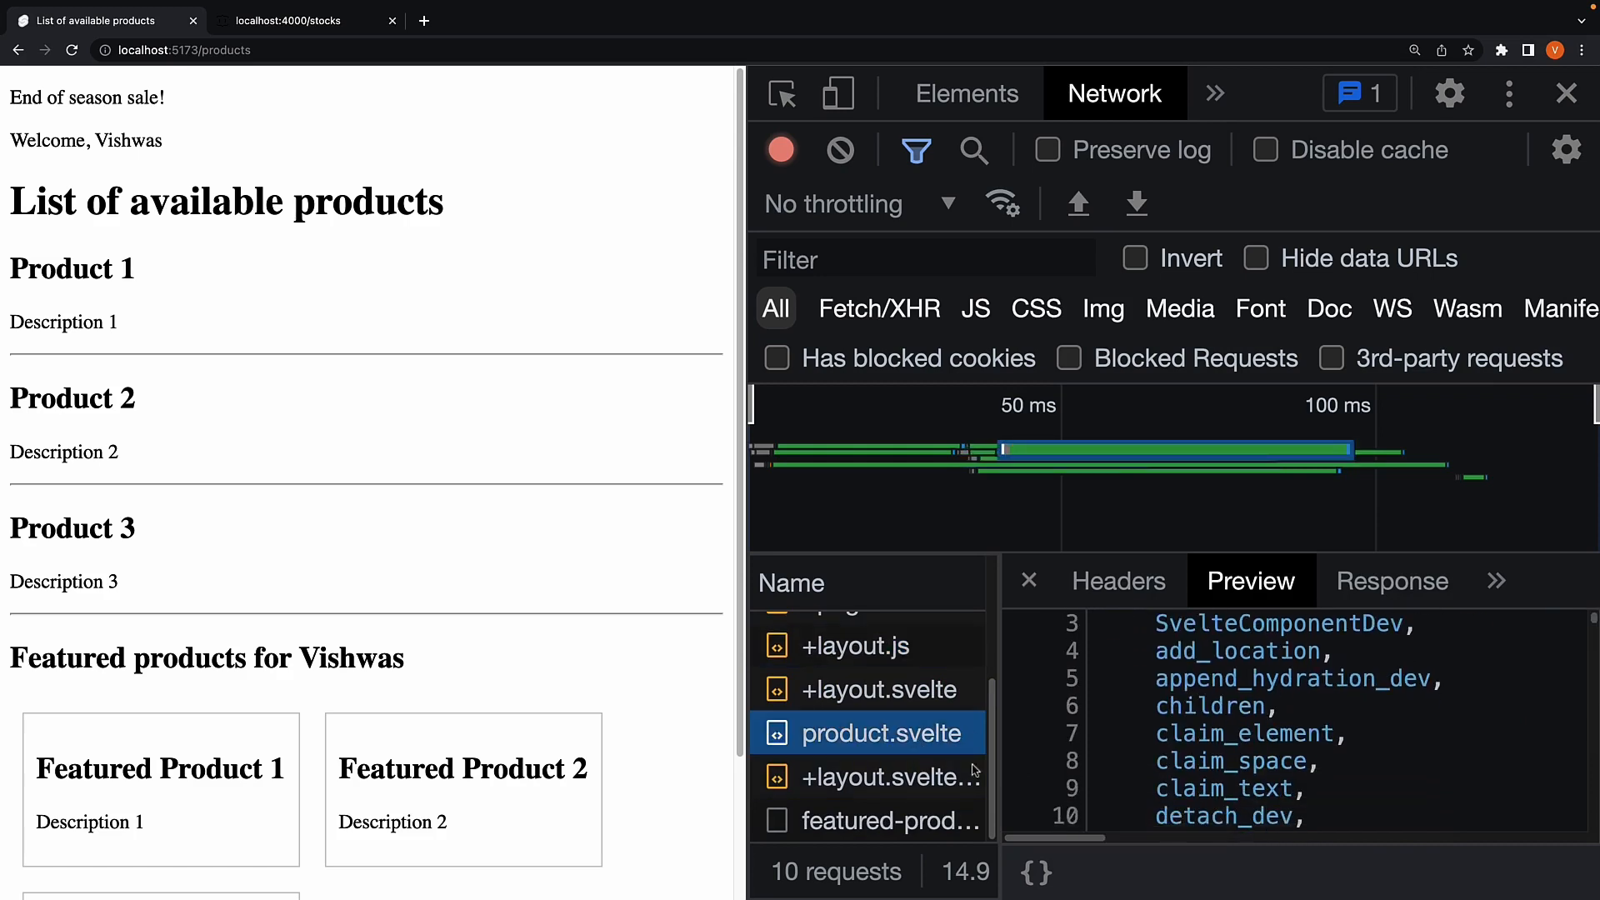
pyautogui.click(868, 820)
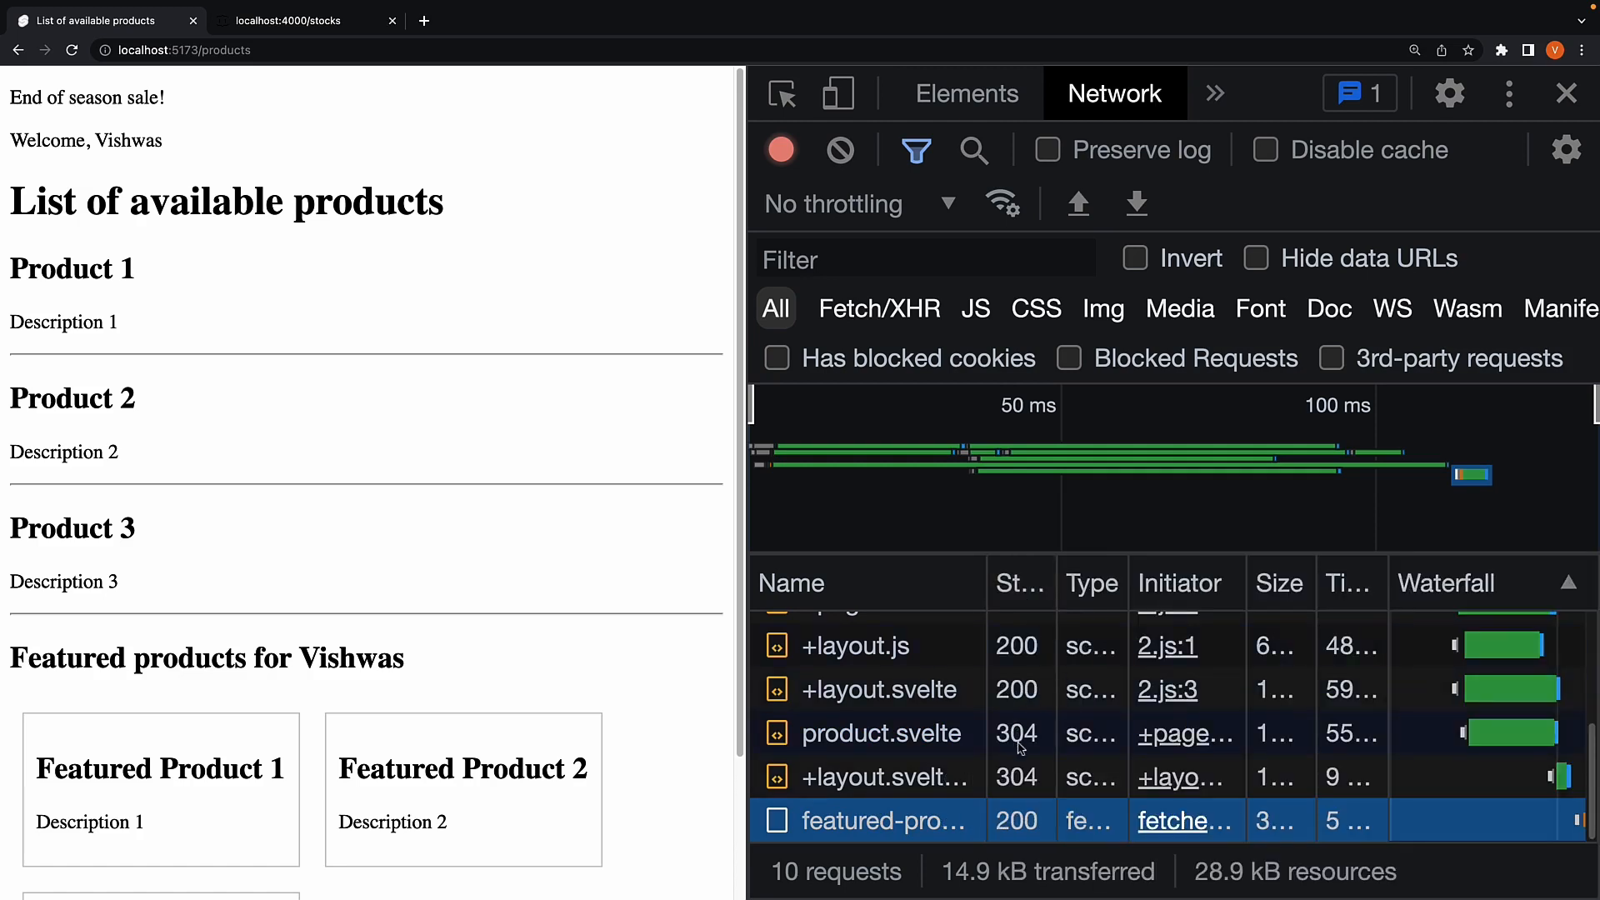
pyautogui.moveTo(1017, 733)
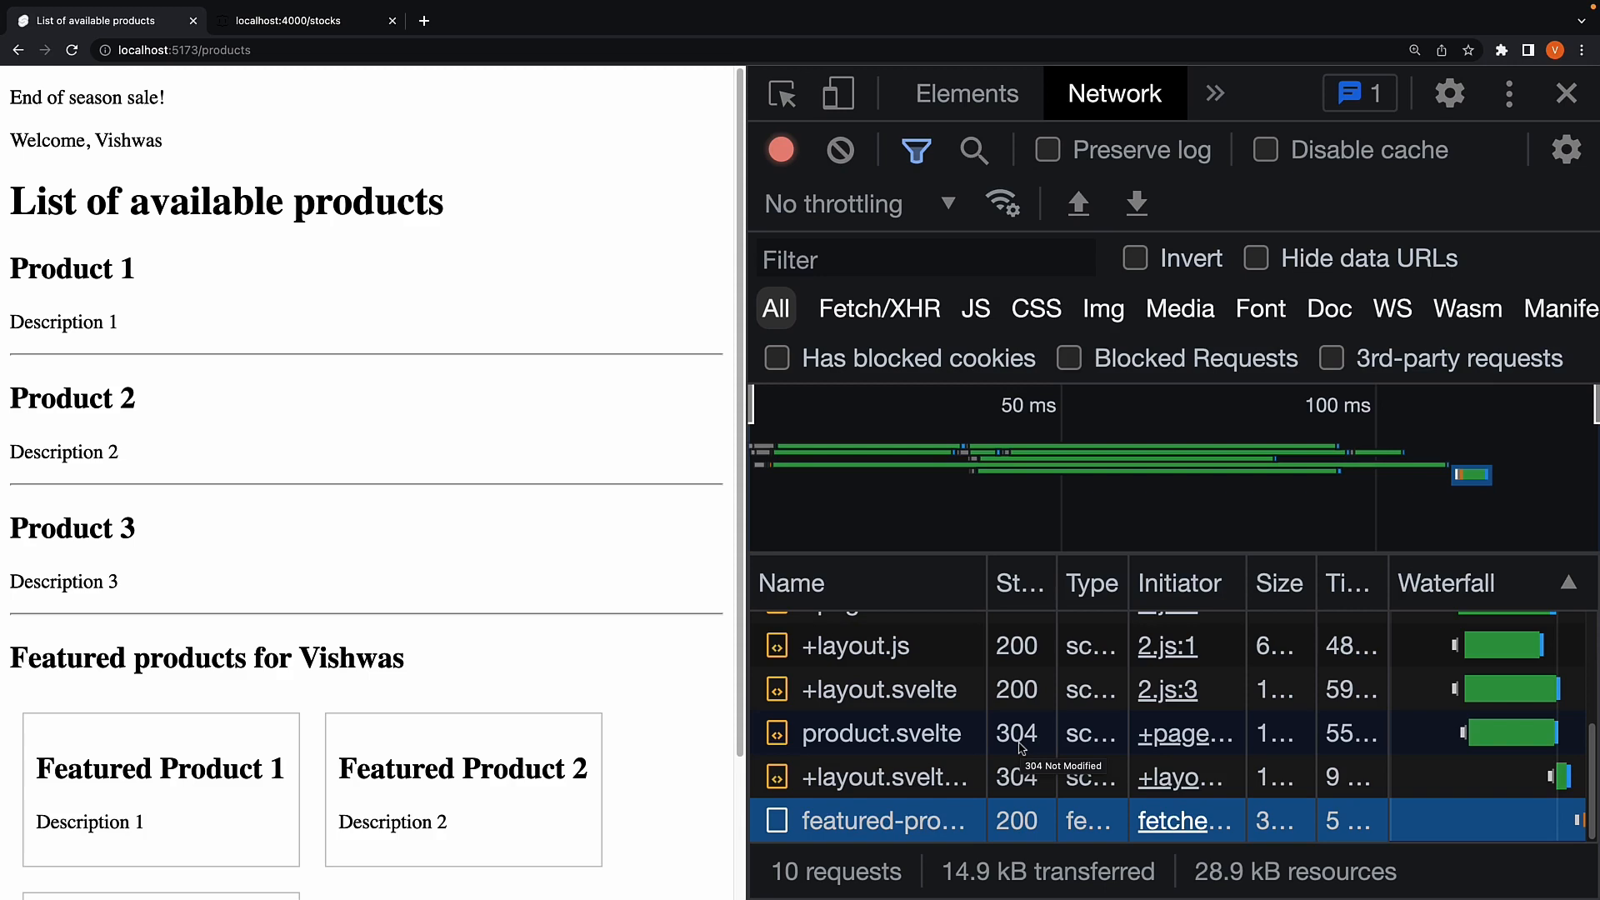
pyautogui.moveTo(868, 725)
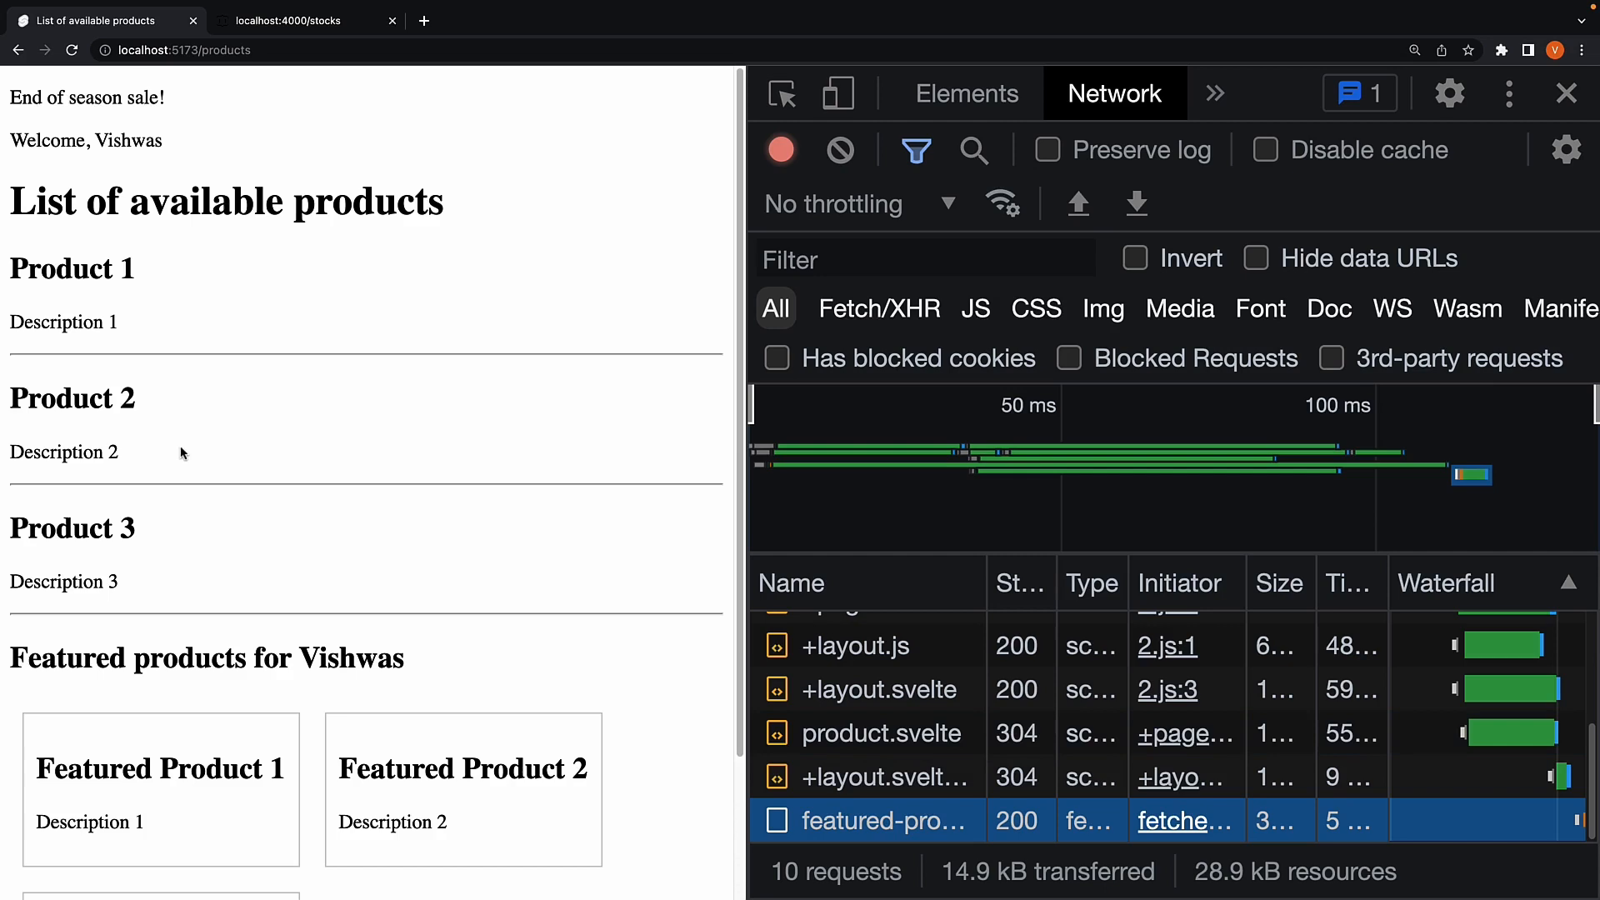
pyautogui.moveTo(128, 286)
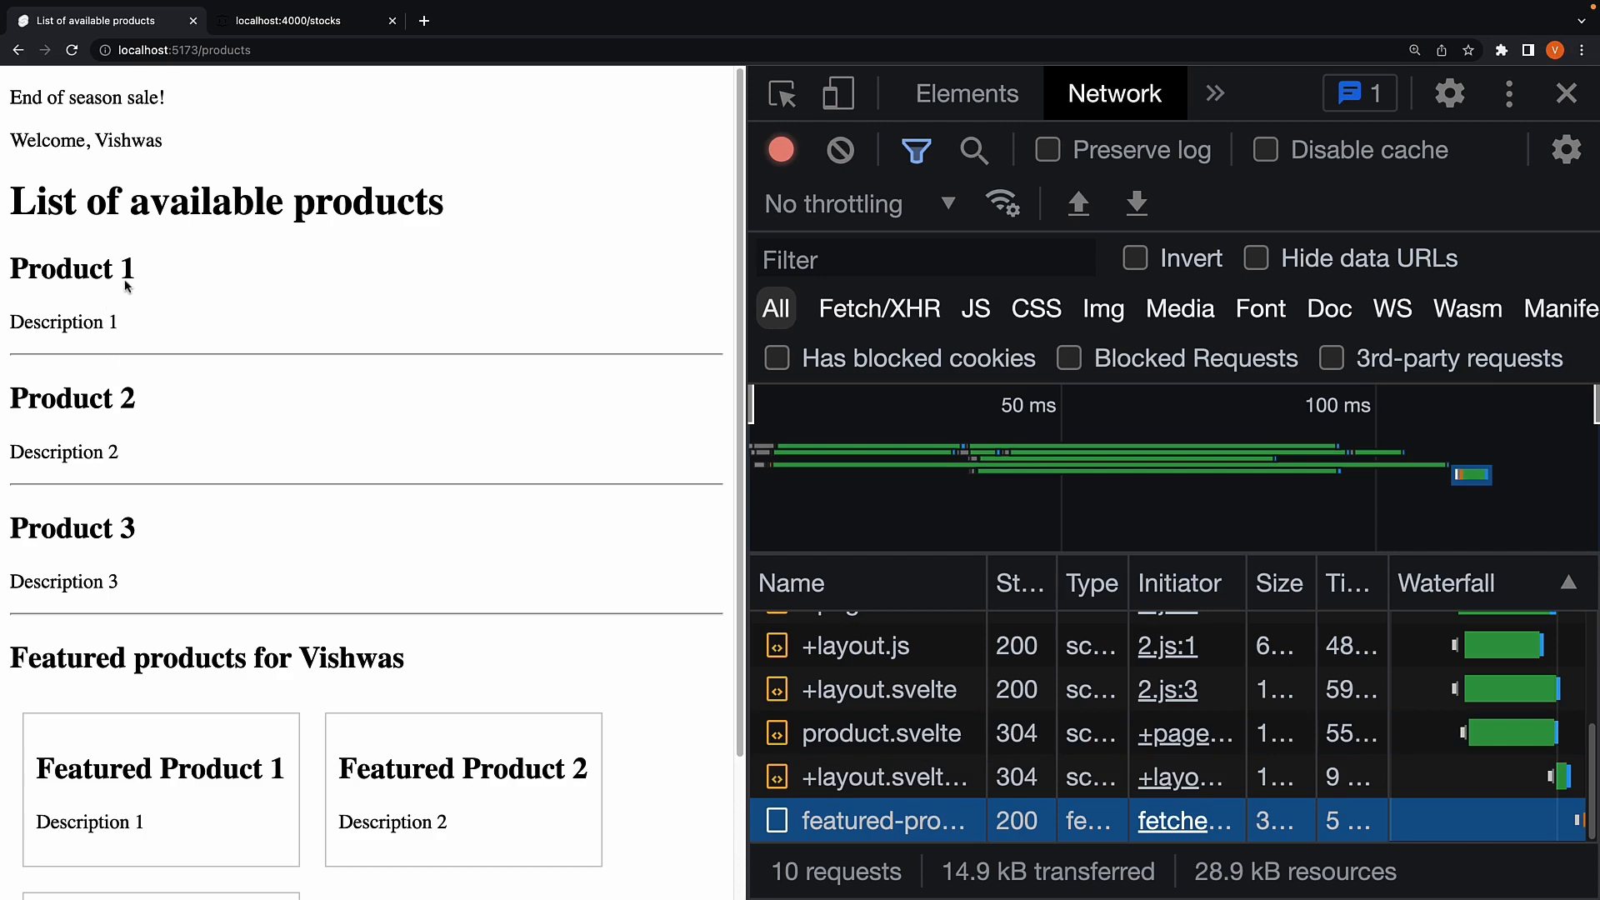
pyautogui.moveTo(259, 527)
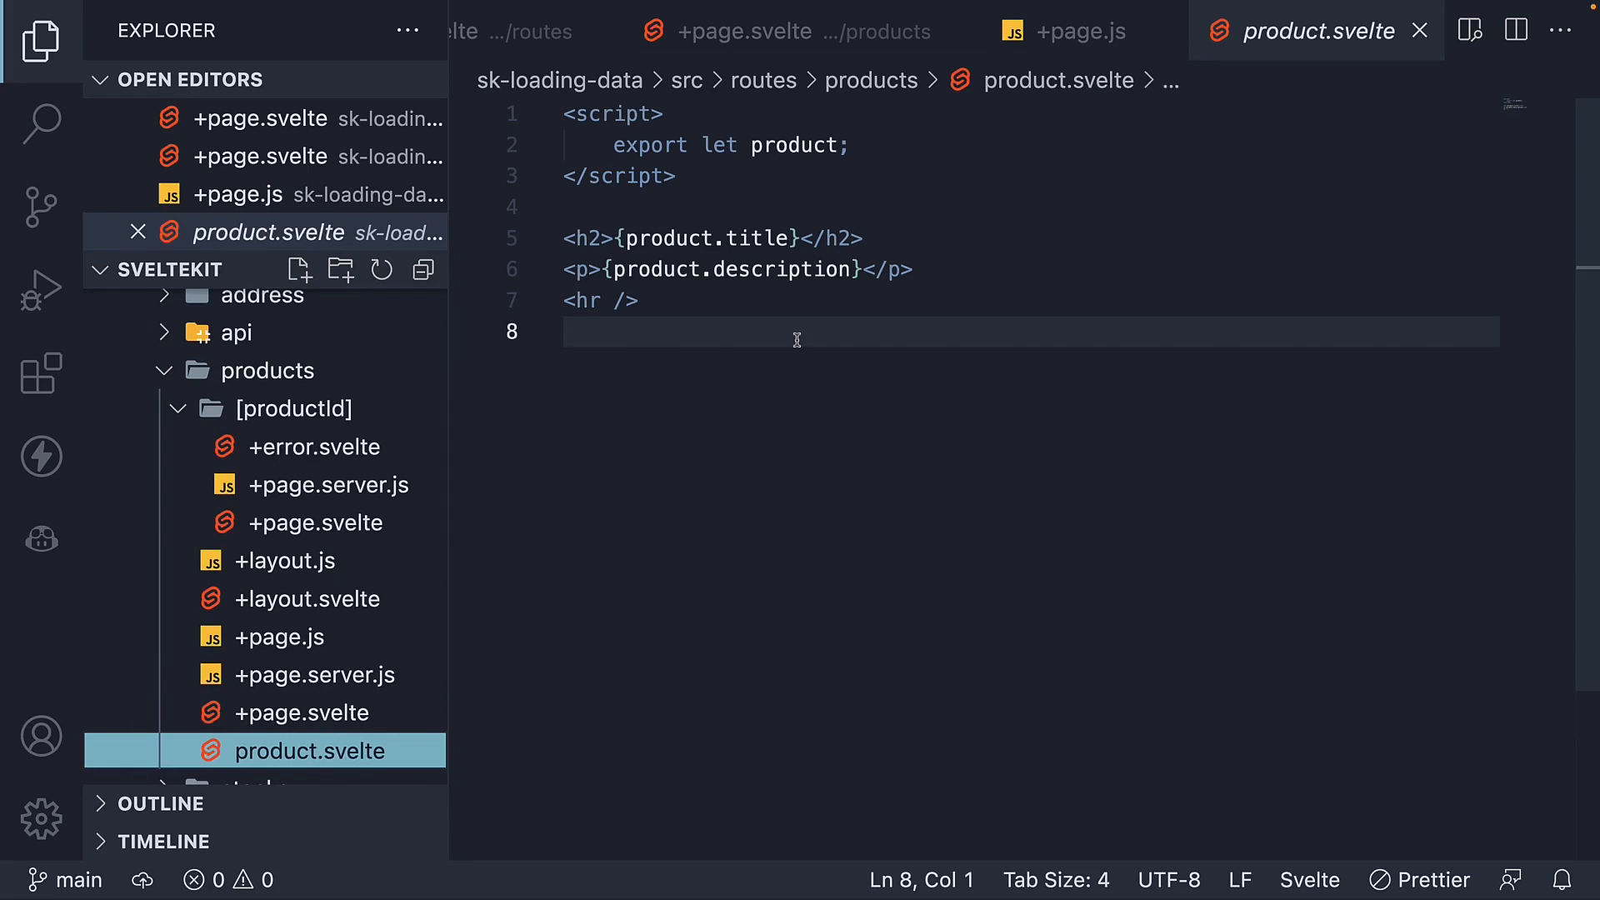
pyautogui.moveTo(723, 223)
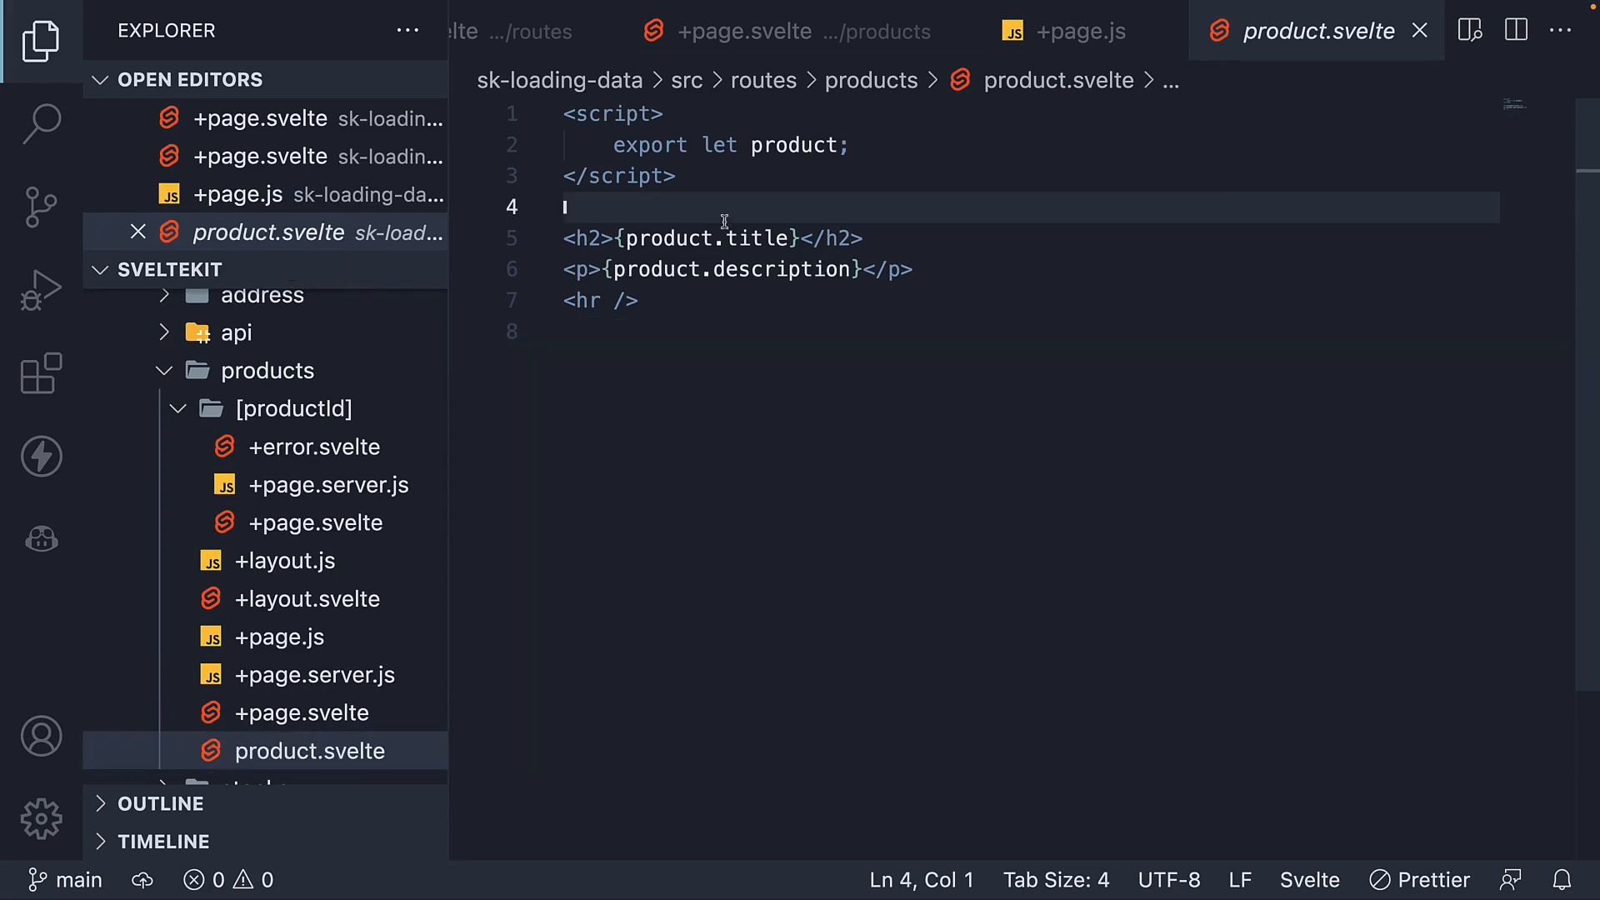
# - Wrap the product title in product.svelte with <a href={`/products/${product.id}`}>
pyautogui.write('<a href={')
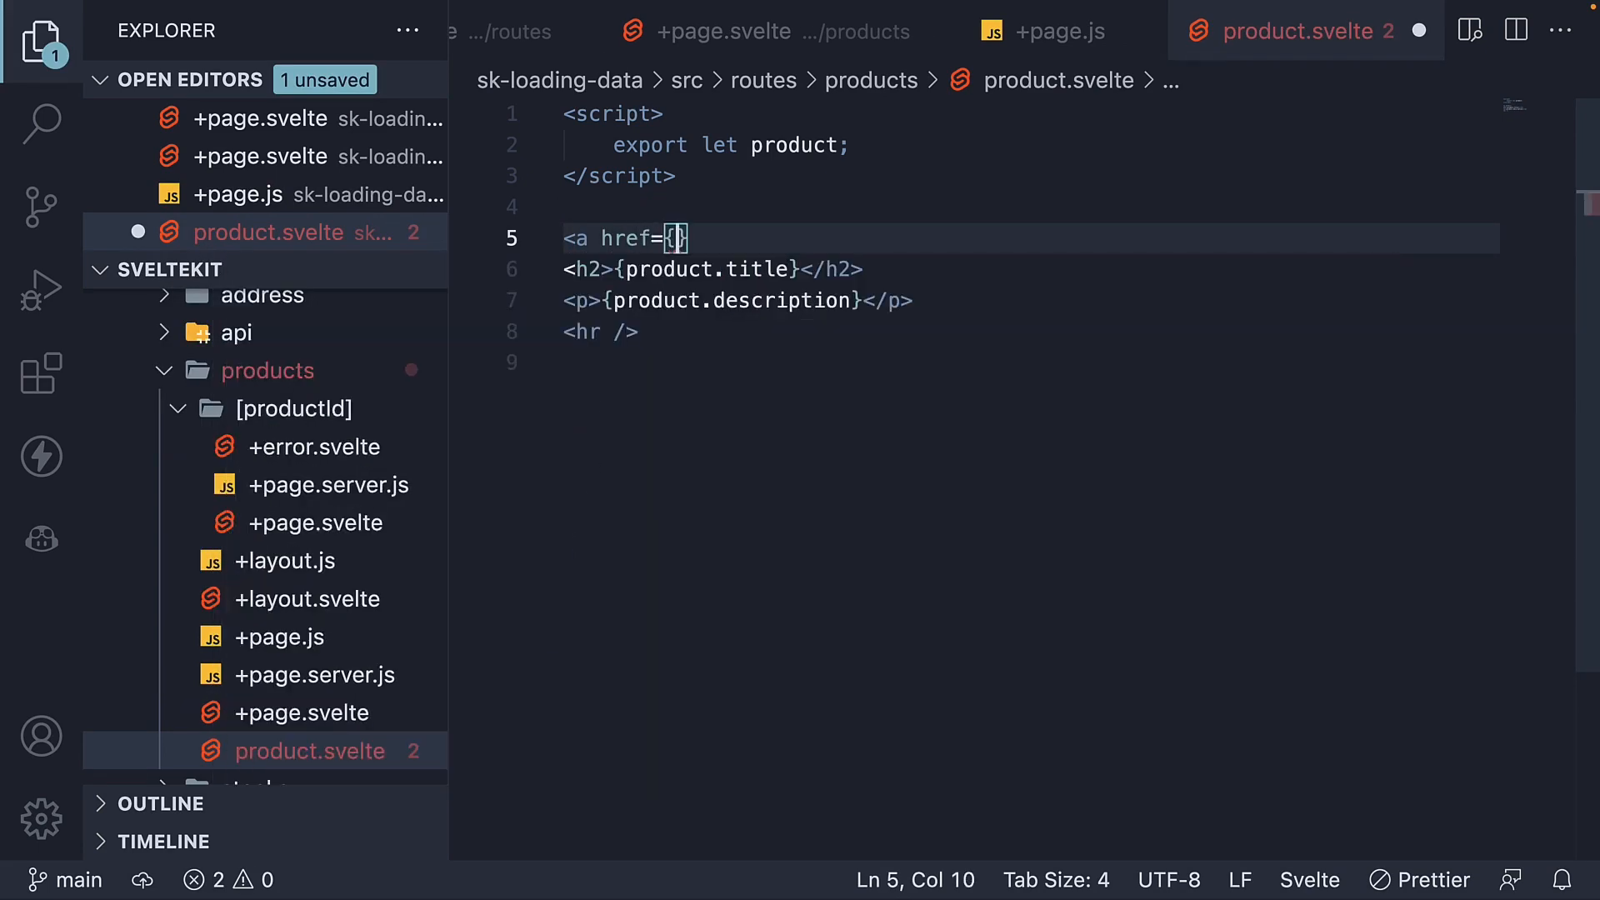
pyautogui.write('`/products/$')
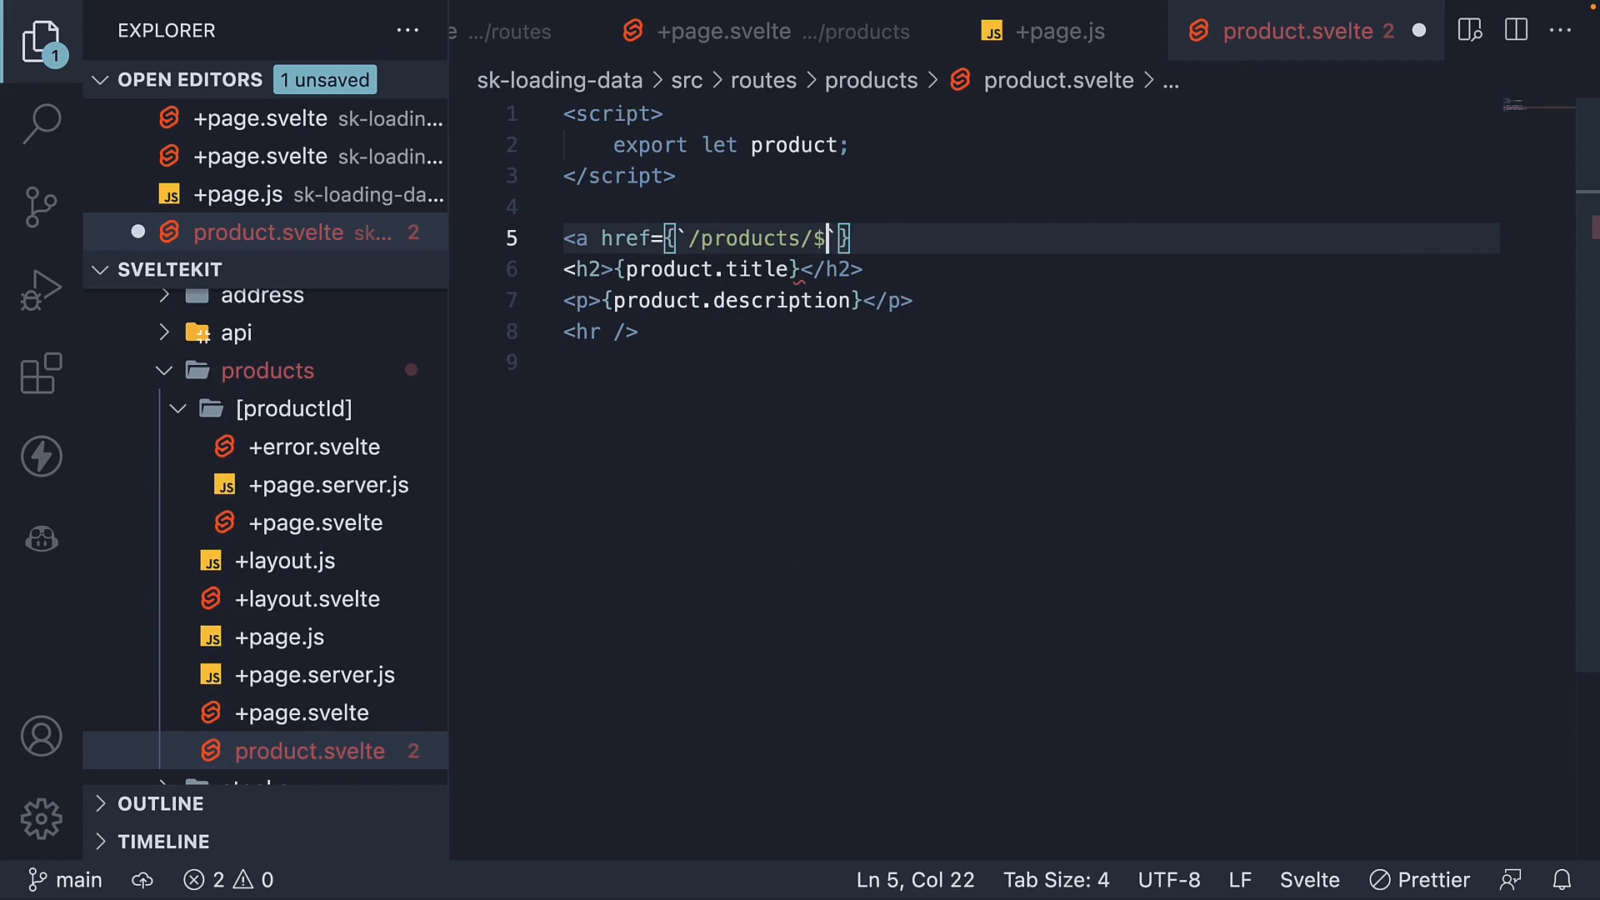
pyautogui.write('product.i}')
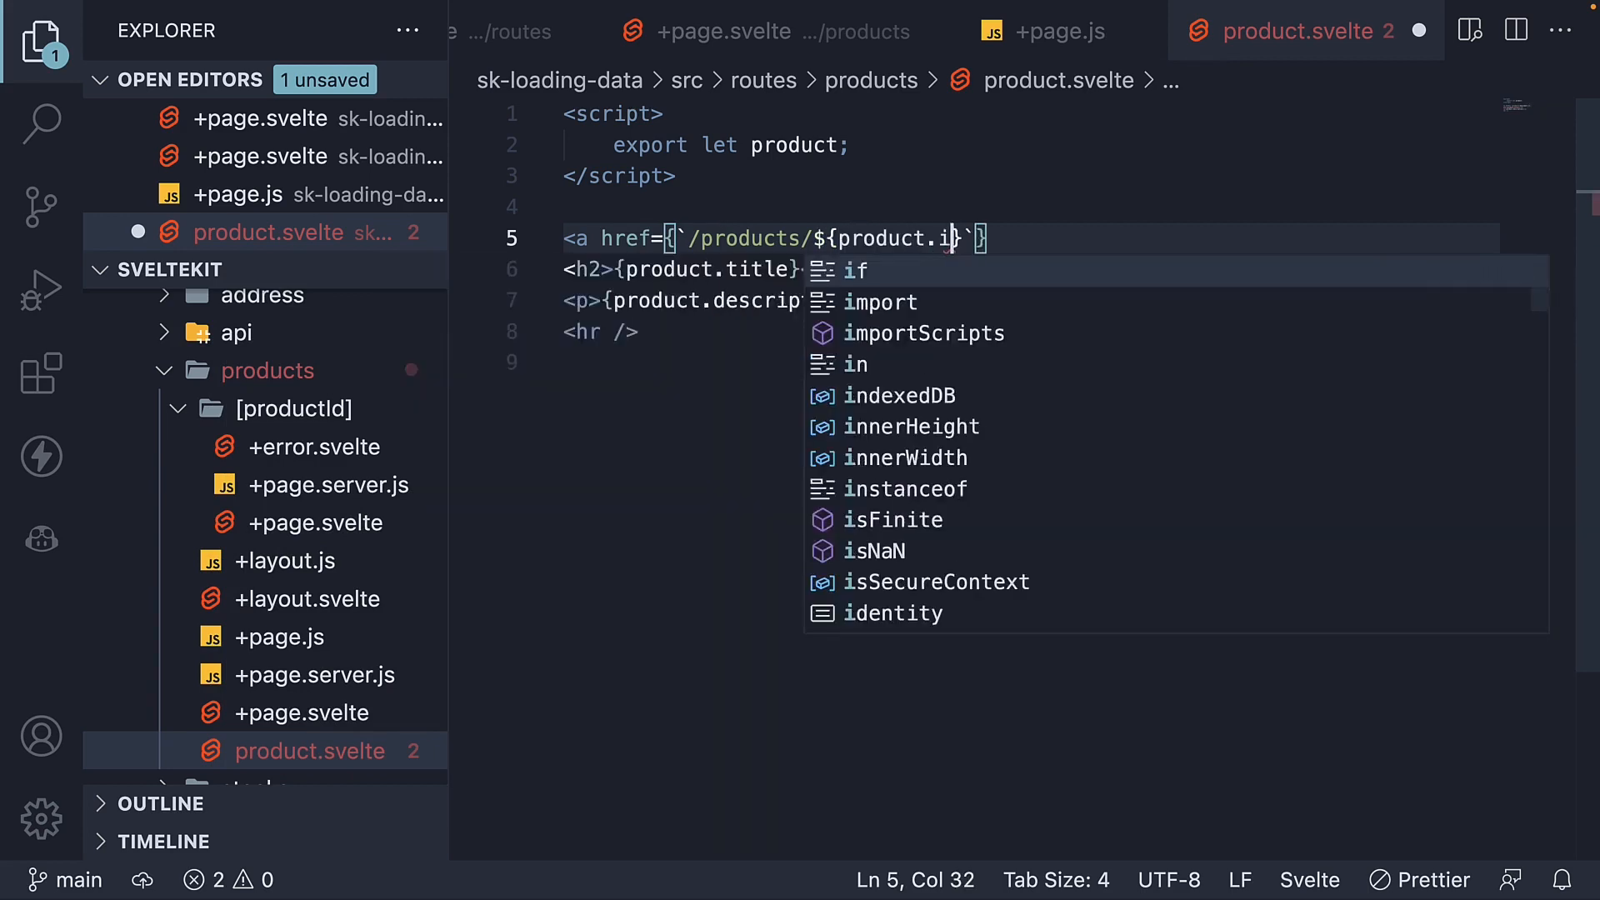
pyautogui.write('d}')
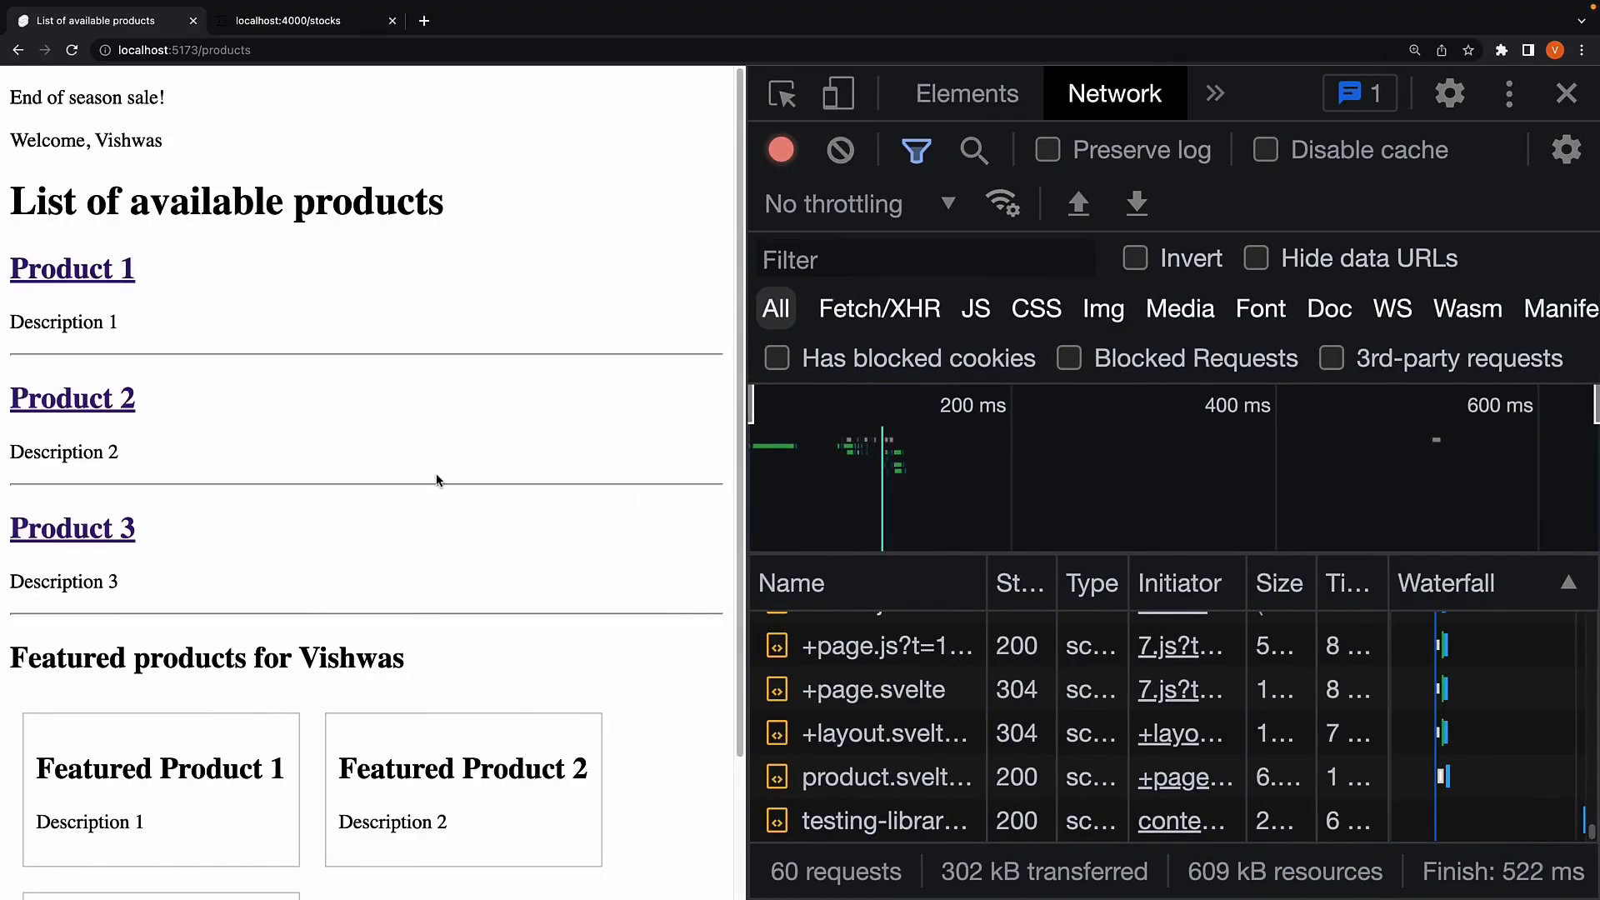
pyautogui.moveTo(300, 364)
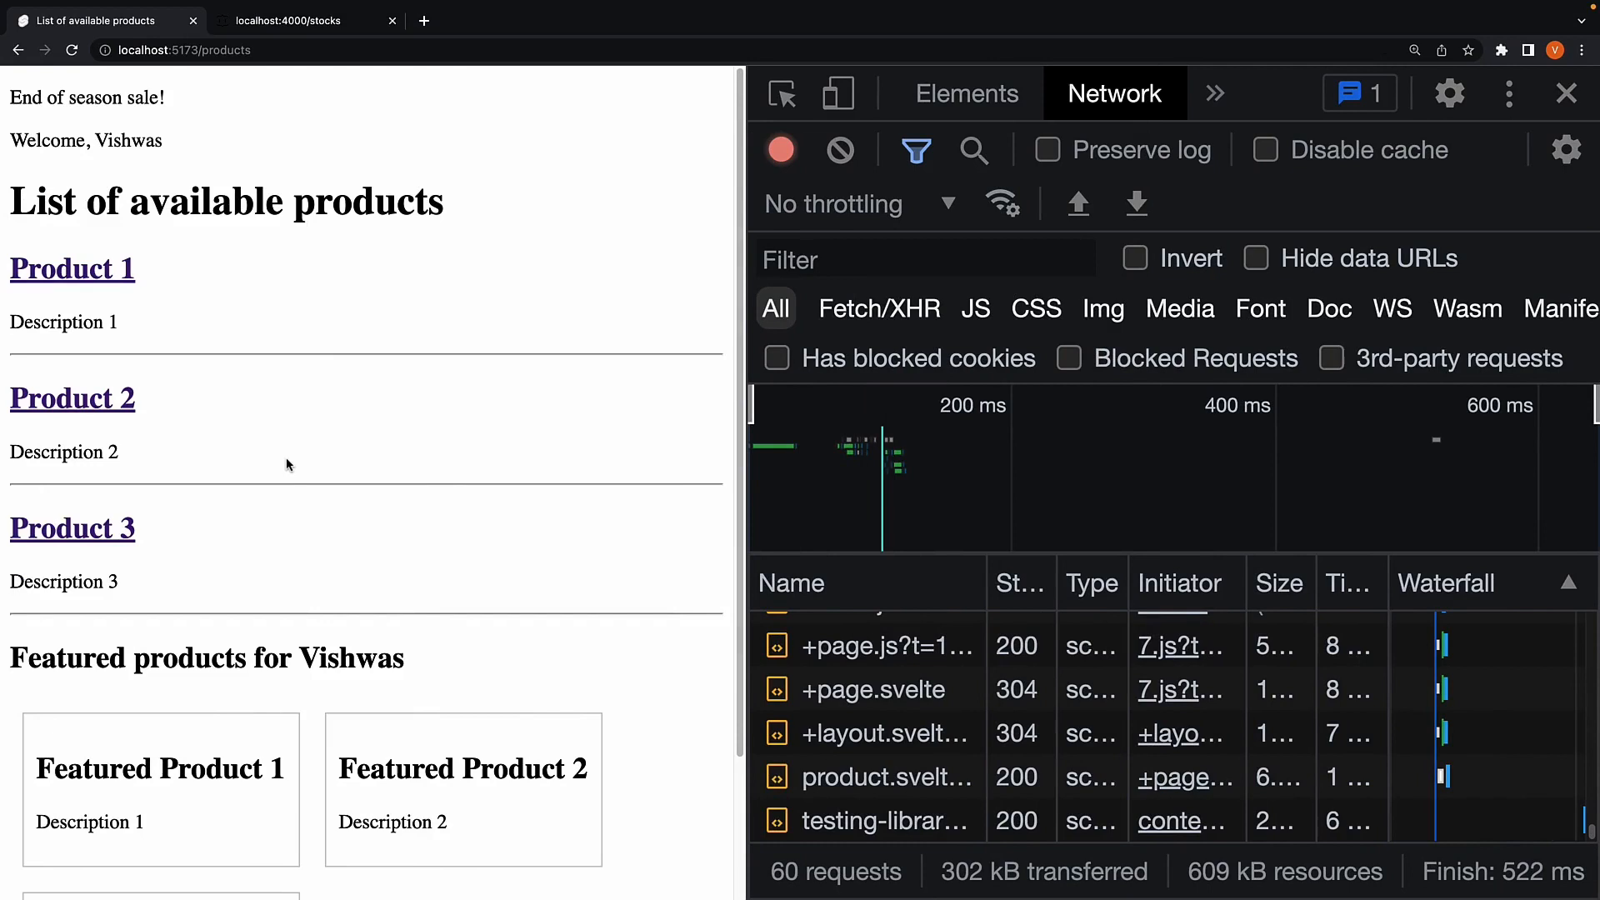
pyautogui.moveTo(386, 457)
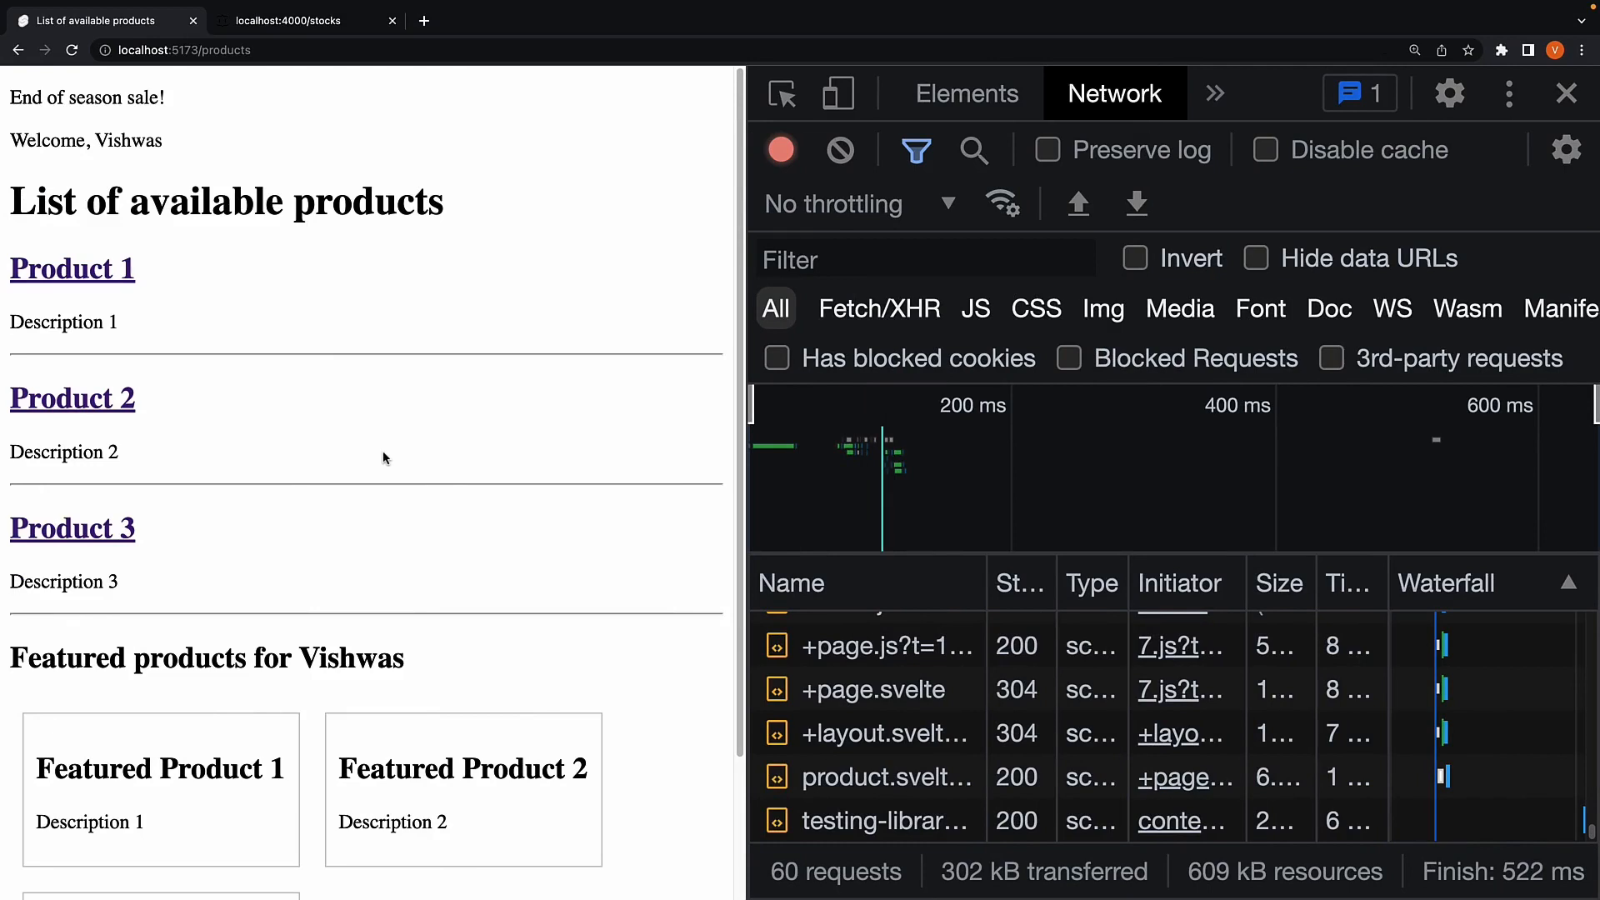